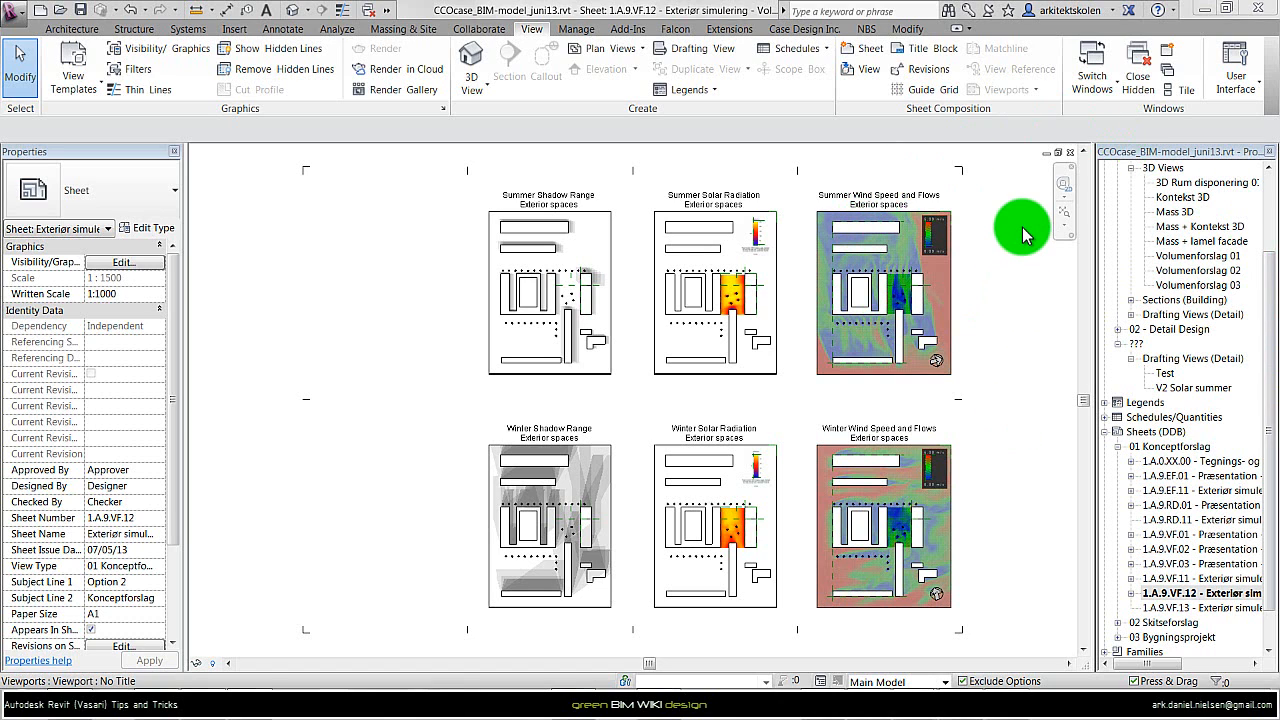
mouse_move(882, 168)
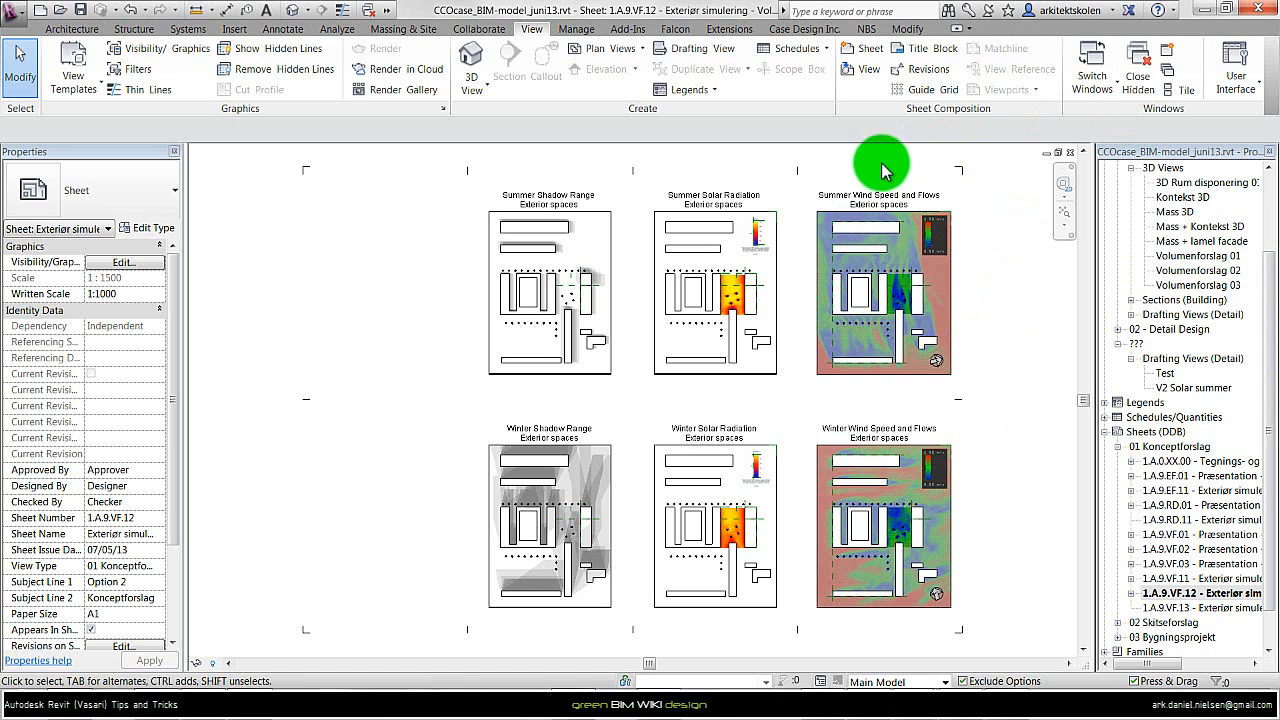
mouse_move(980, 195)
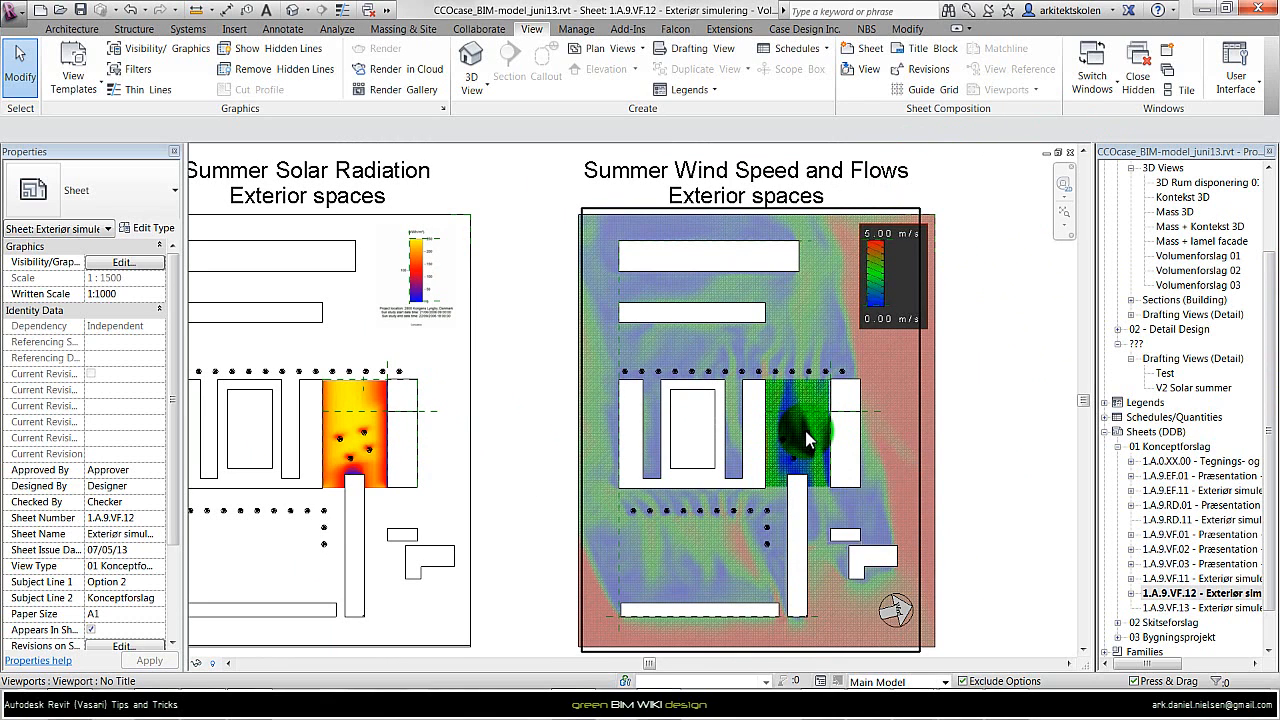
mouse_move(808, 435)
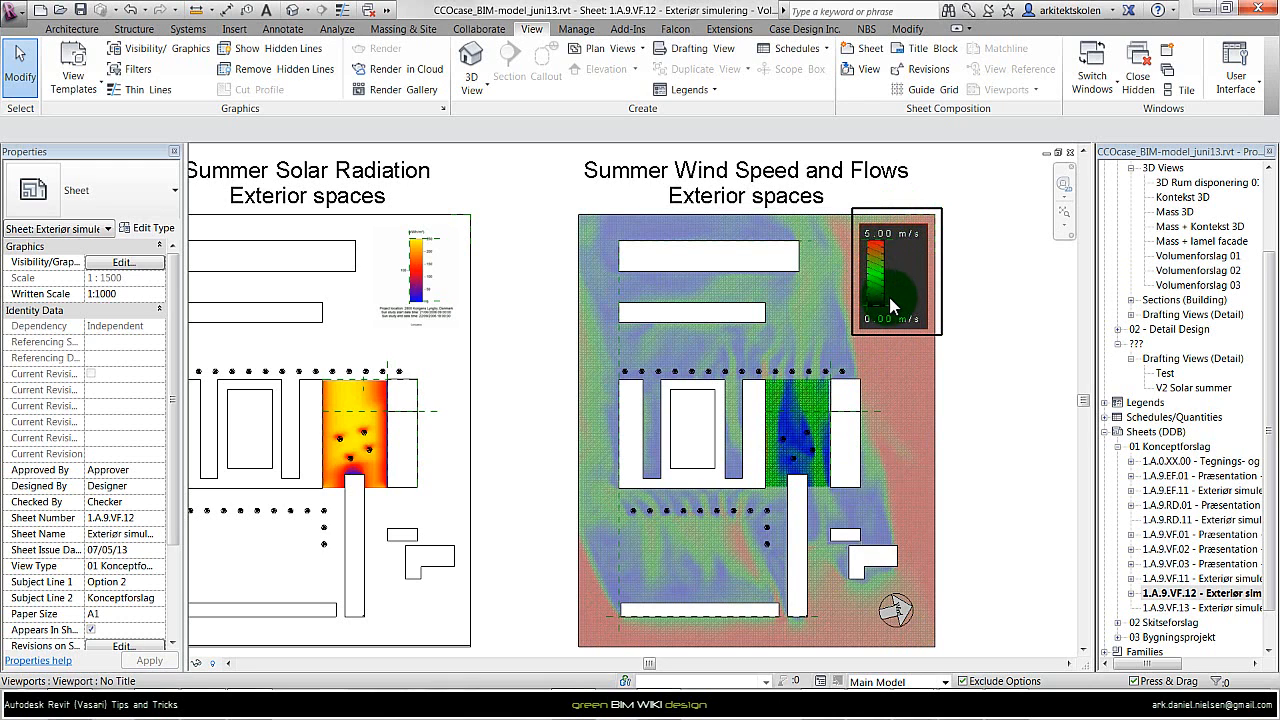
mouse_move(895, 307)
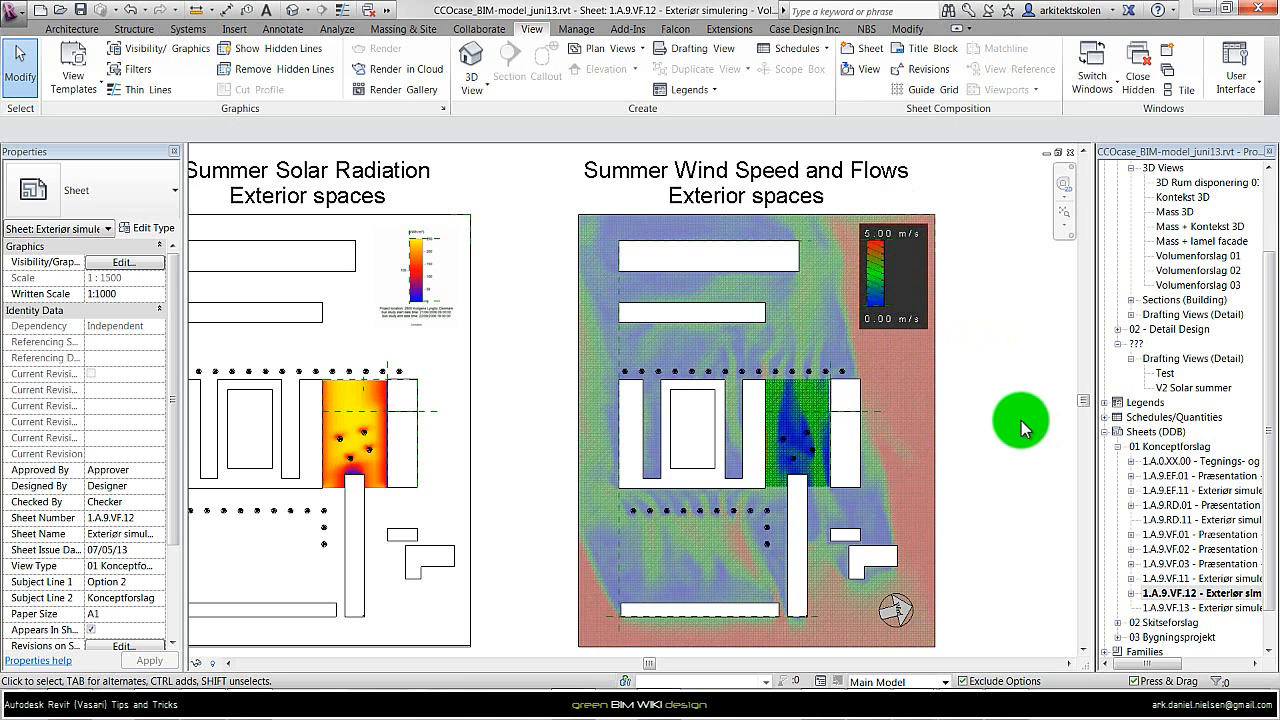
Run the Vasari Wind Tunnel and review the analysis grid extents without changing them
click(778, 410)
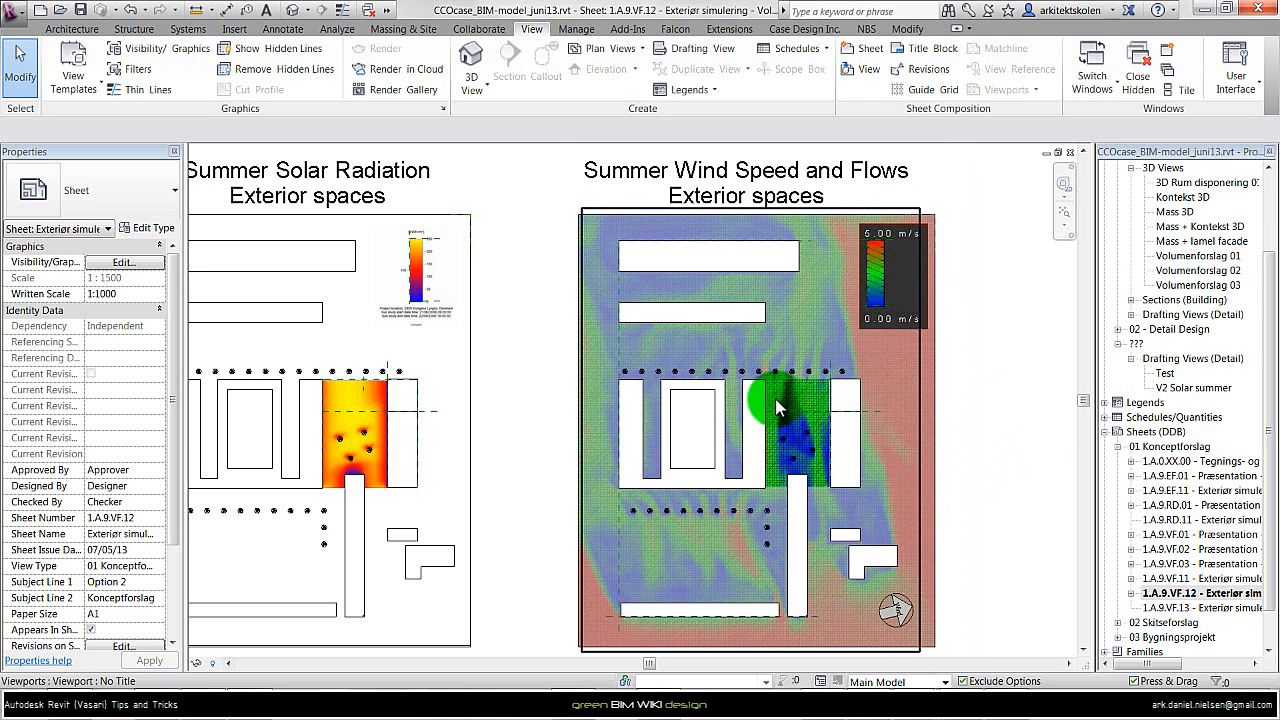
mouse_move(797, 453)
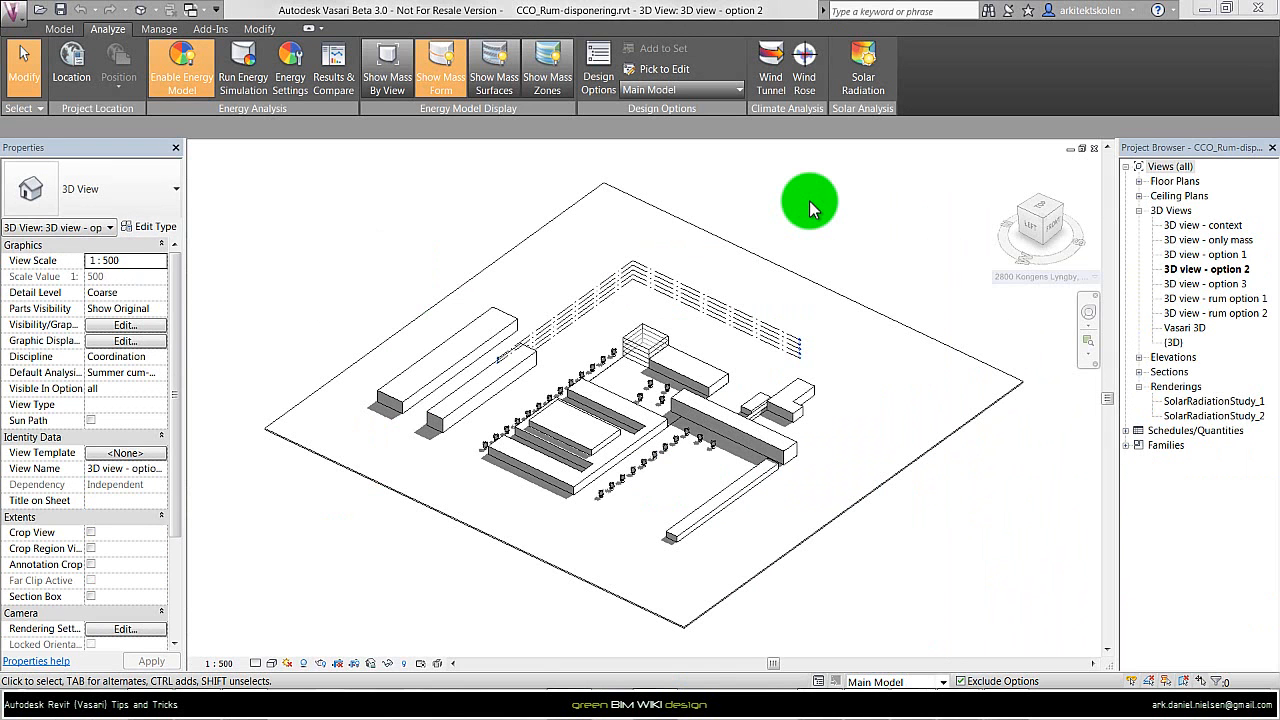
mouse_move(402, 186)
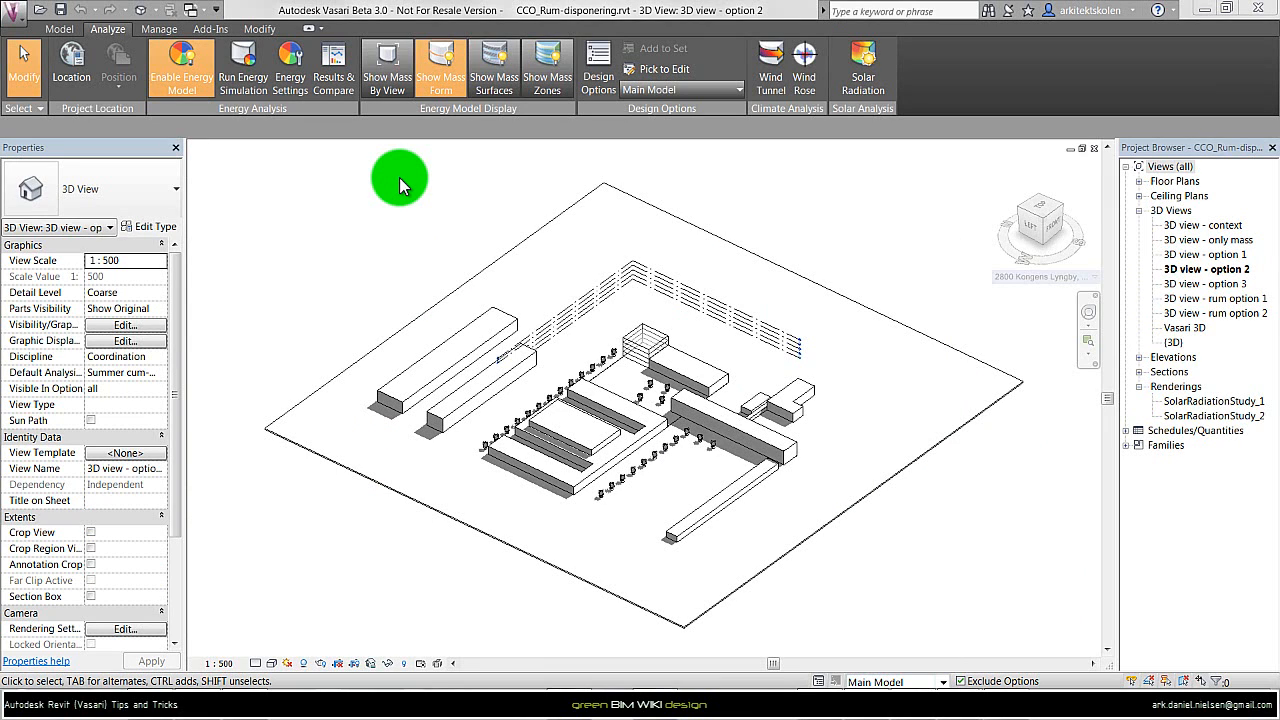
mouse_move(770, 68)
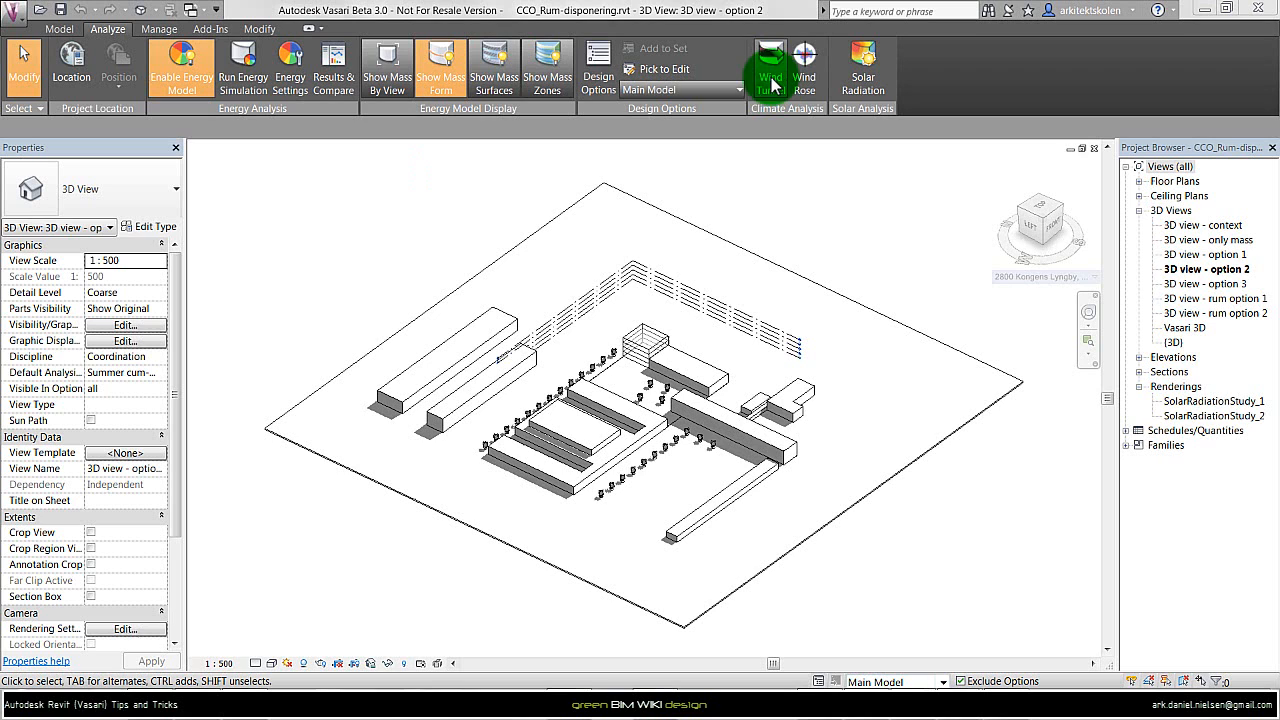
click(769, 60)
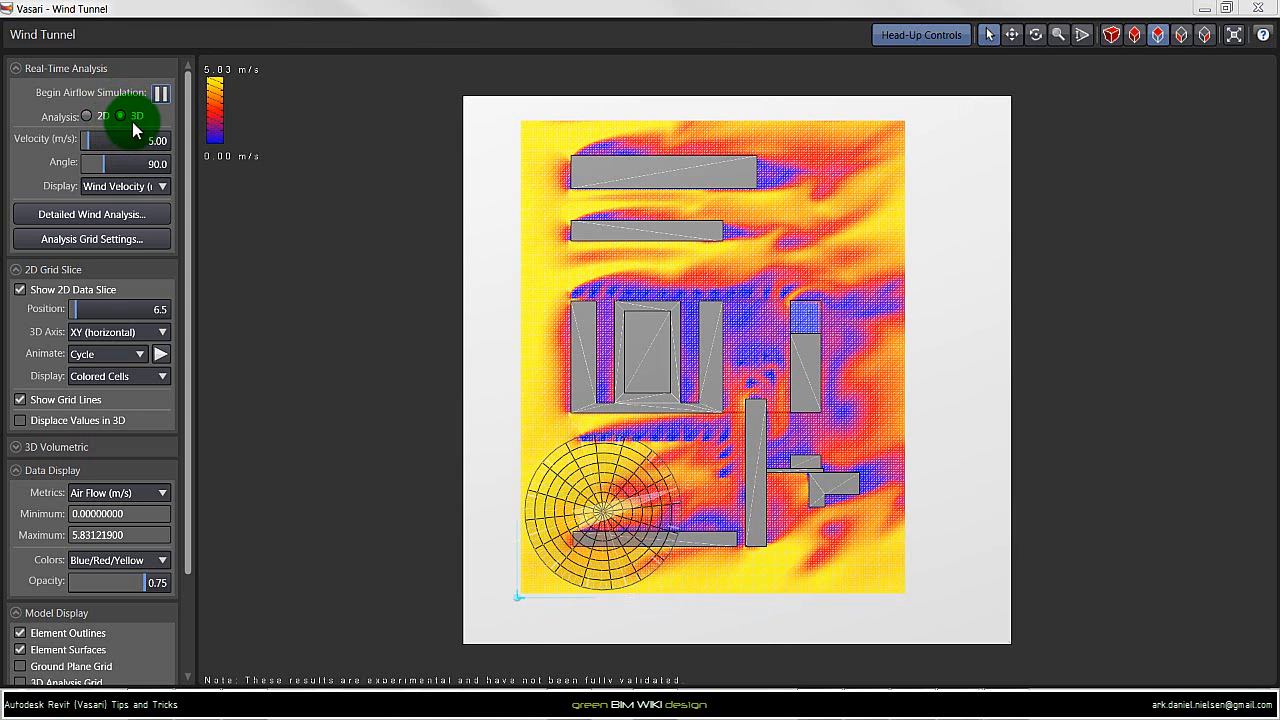
mouse_move(155, 161)
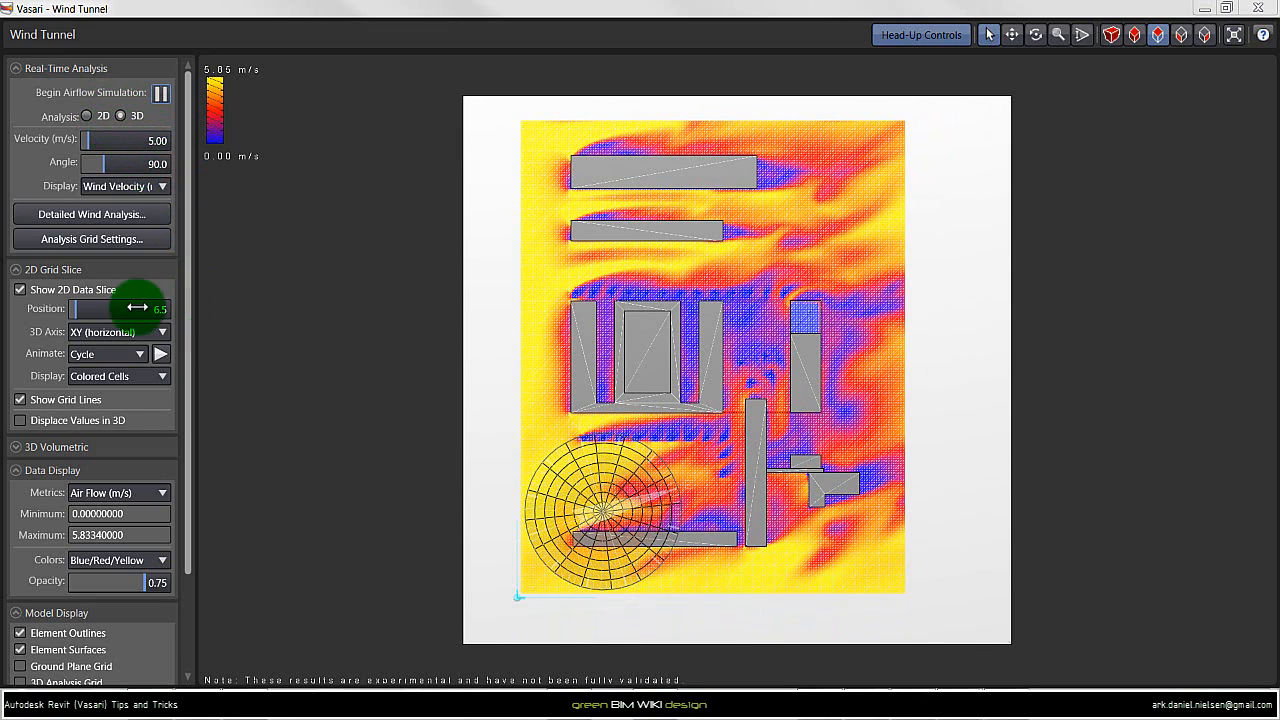
click(91, 238)
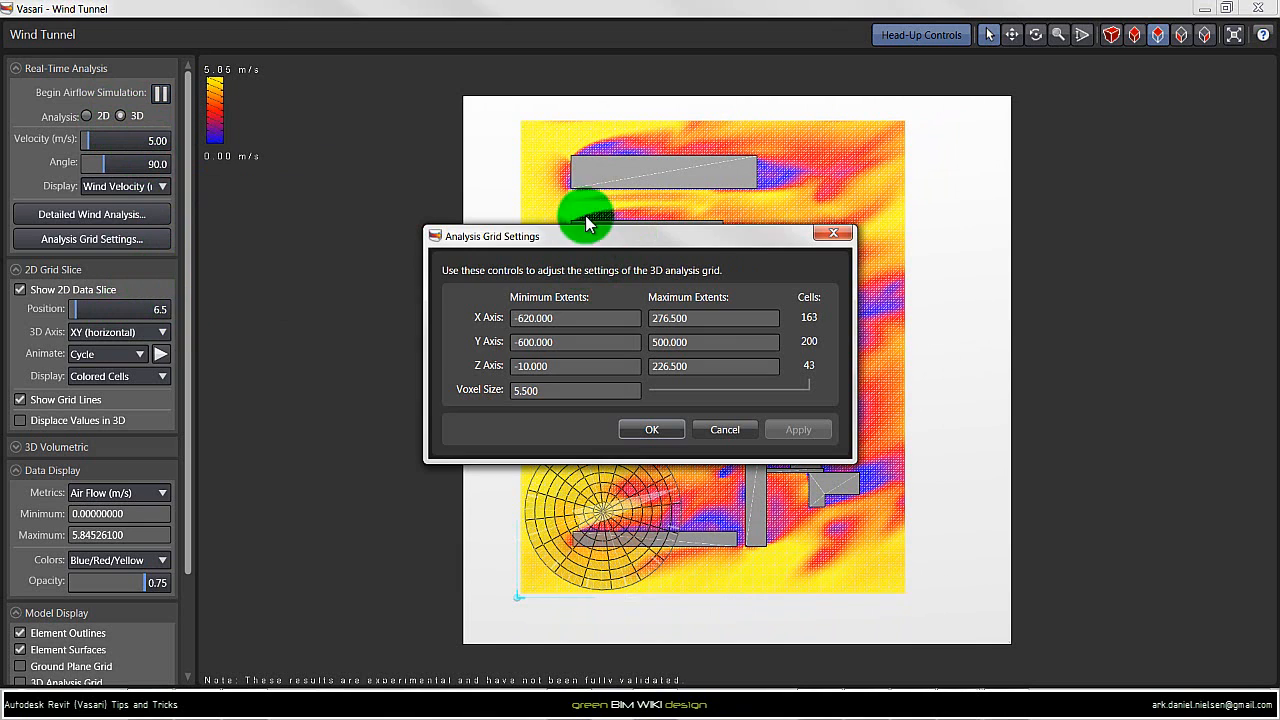
mouse_move(540, 166)
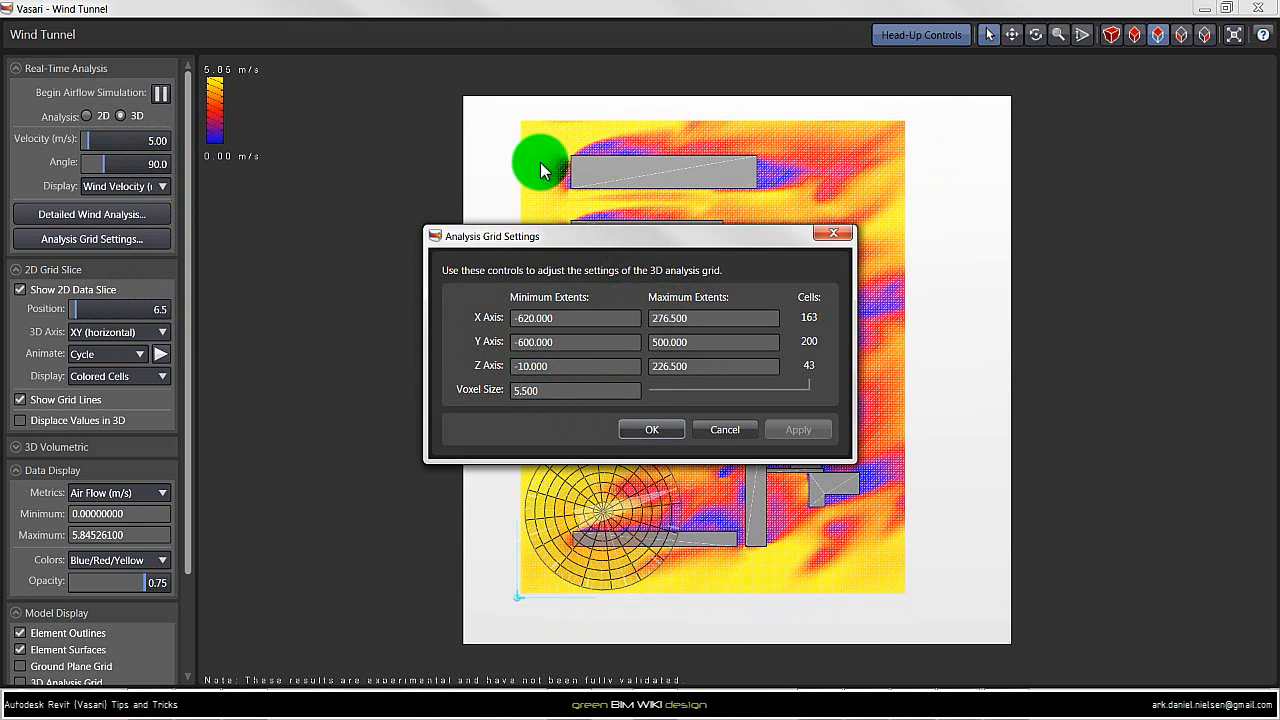
mouse_move(883, 130)
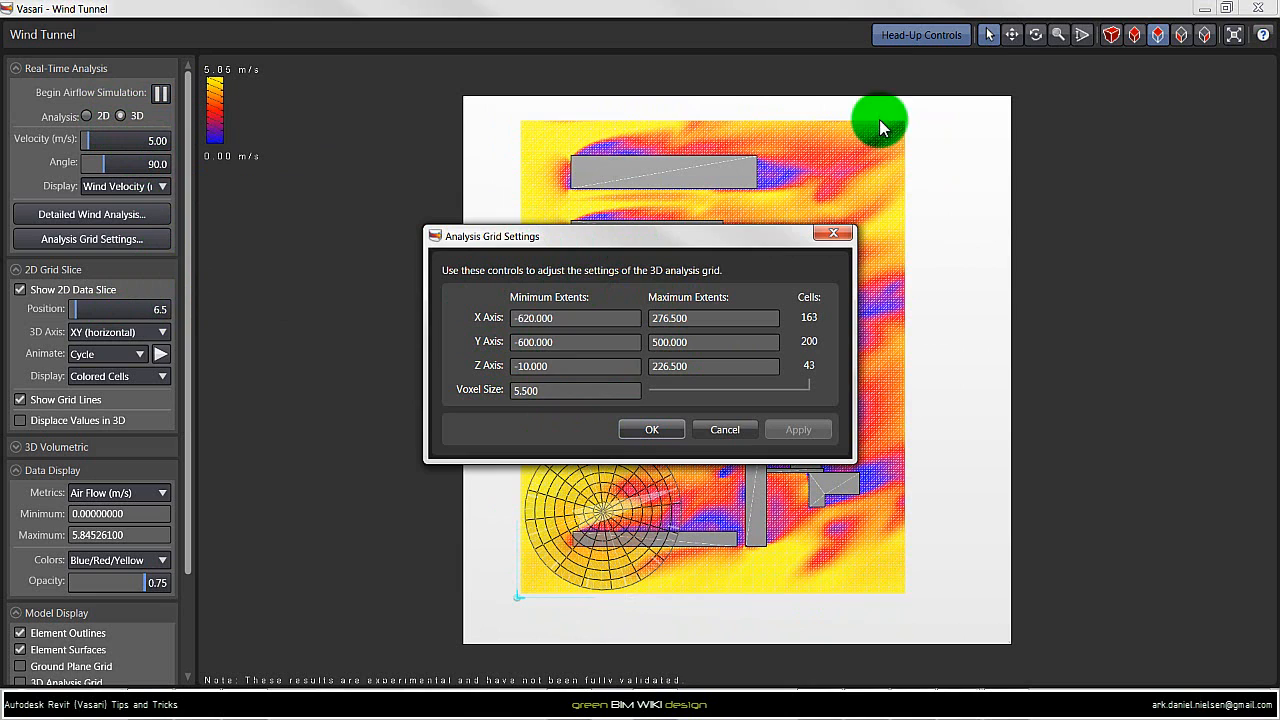
click(651, 429)
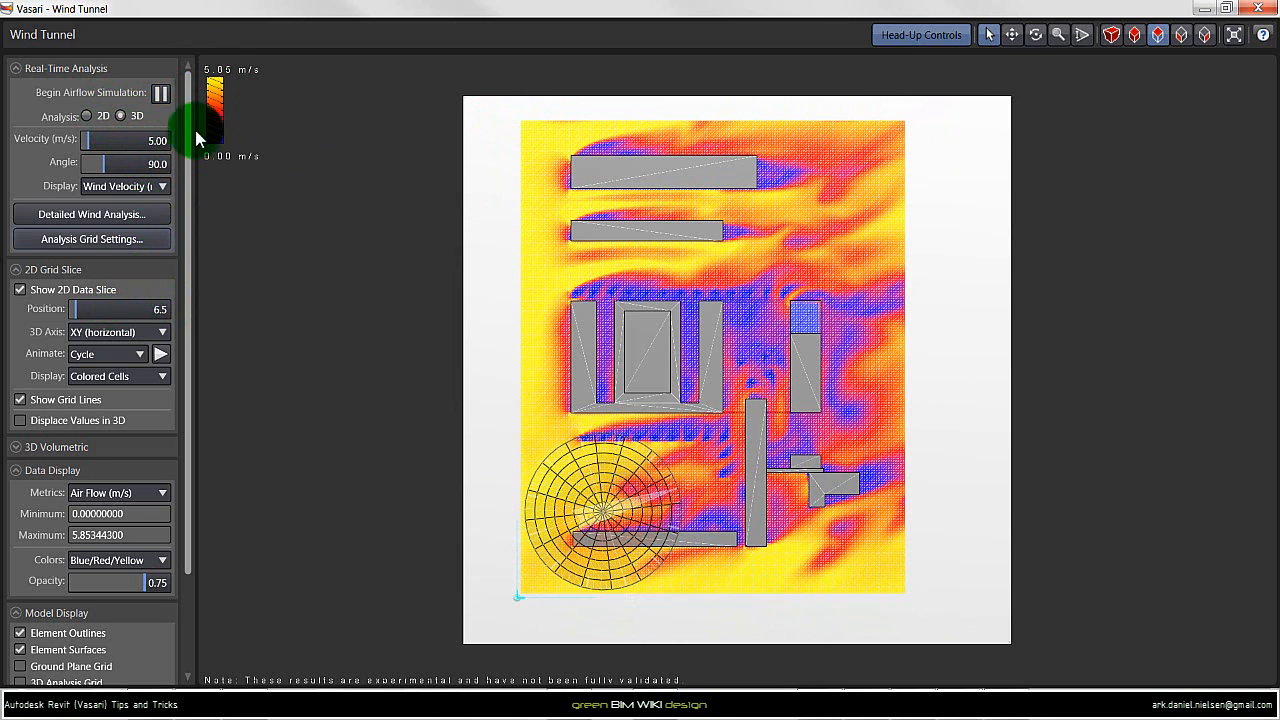
mouse_move(162, 92)
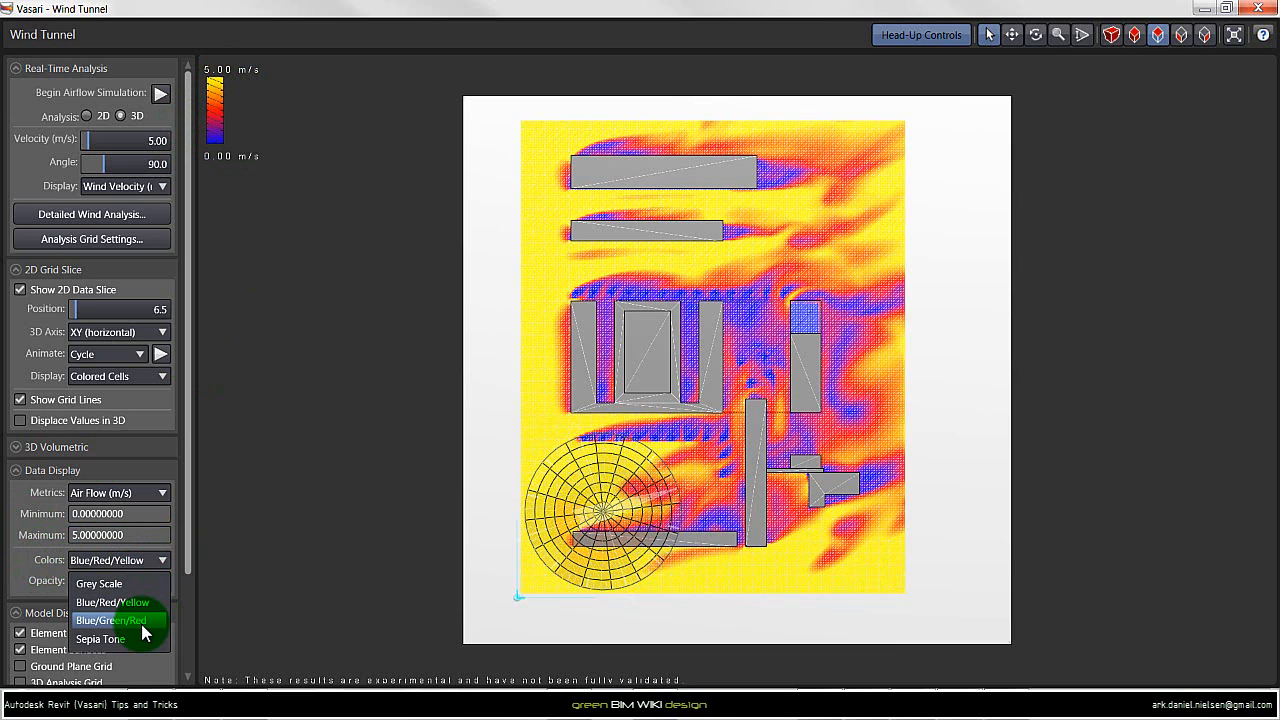
Recolor the wind plot Blue/Green/Red and turn off Element Surfaces
click(110, 620)
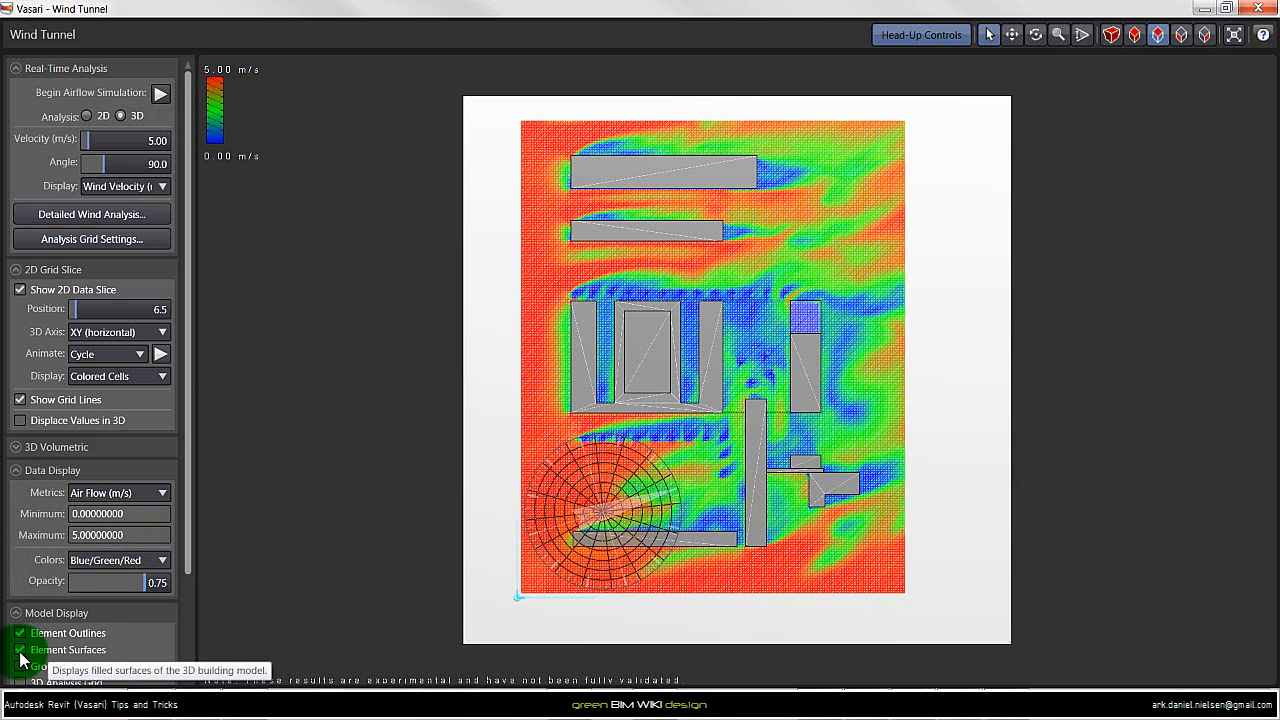
click(23, 651)
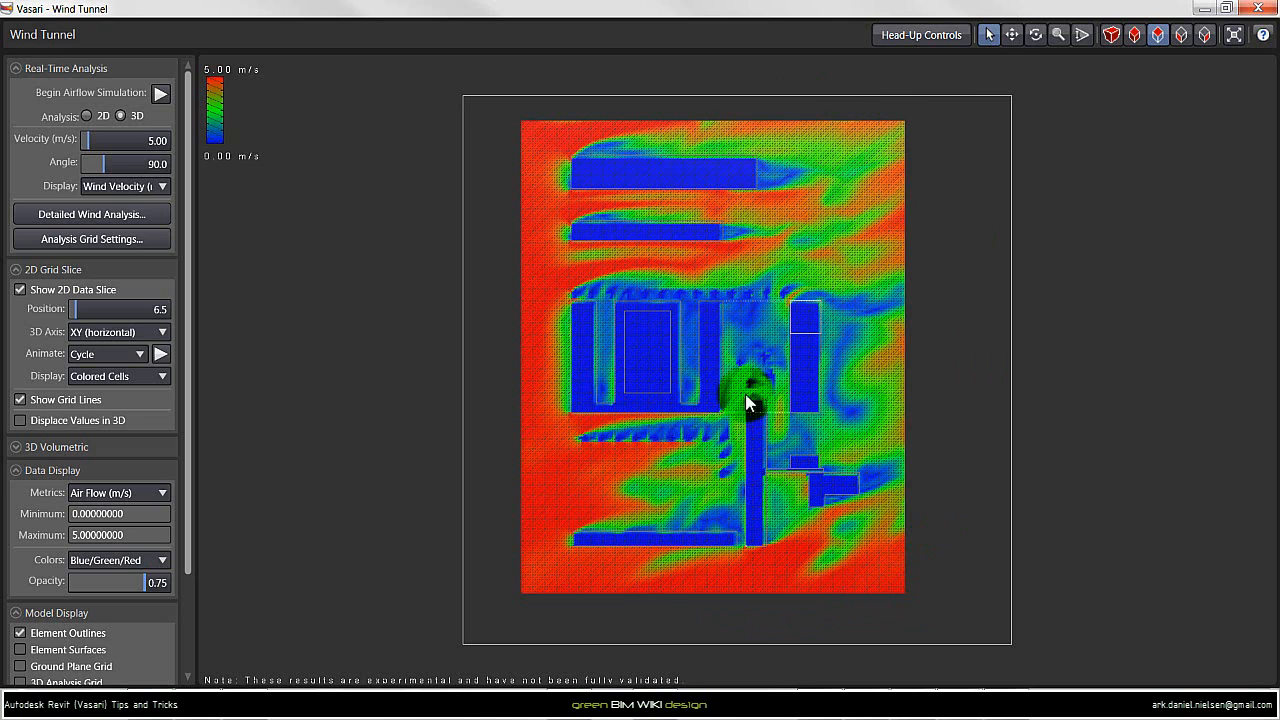
mouse_move(788, 77)
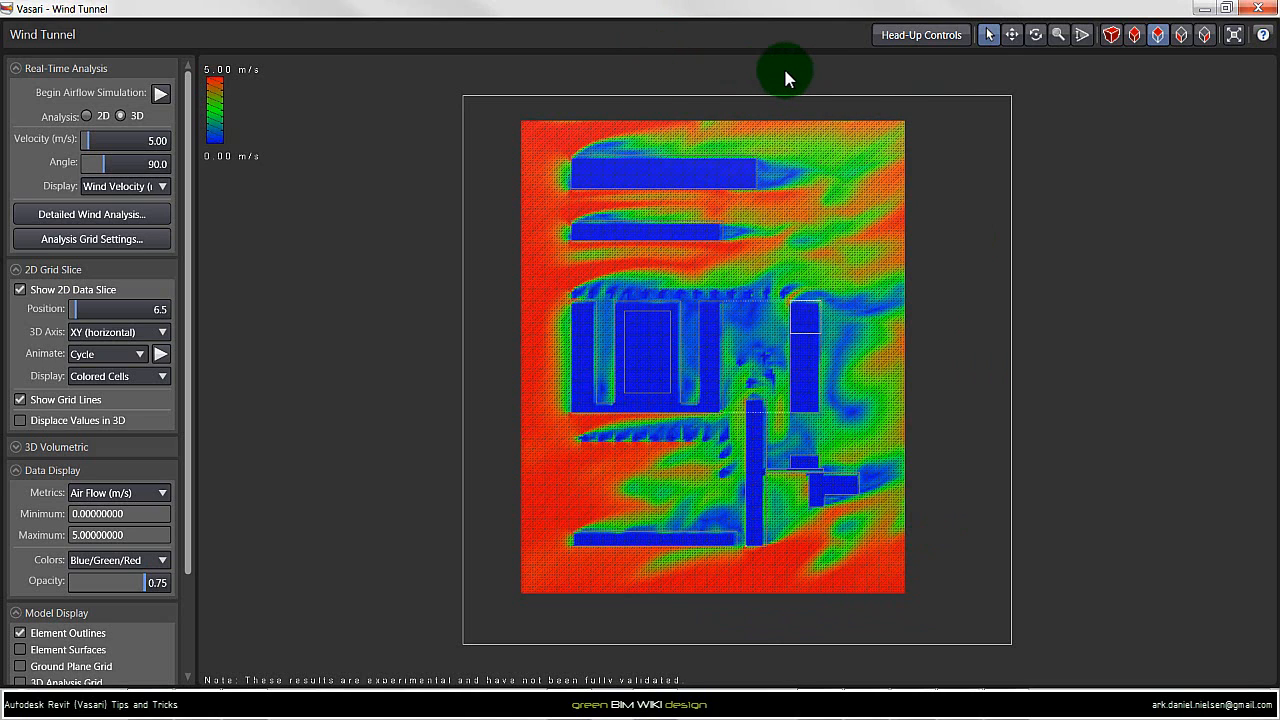
mouse_move(1238, 74)
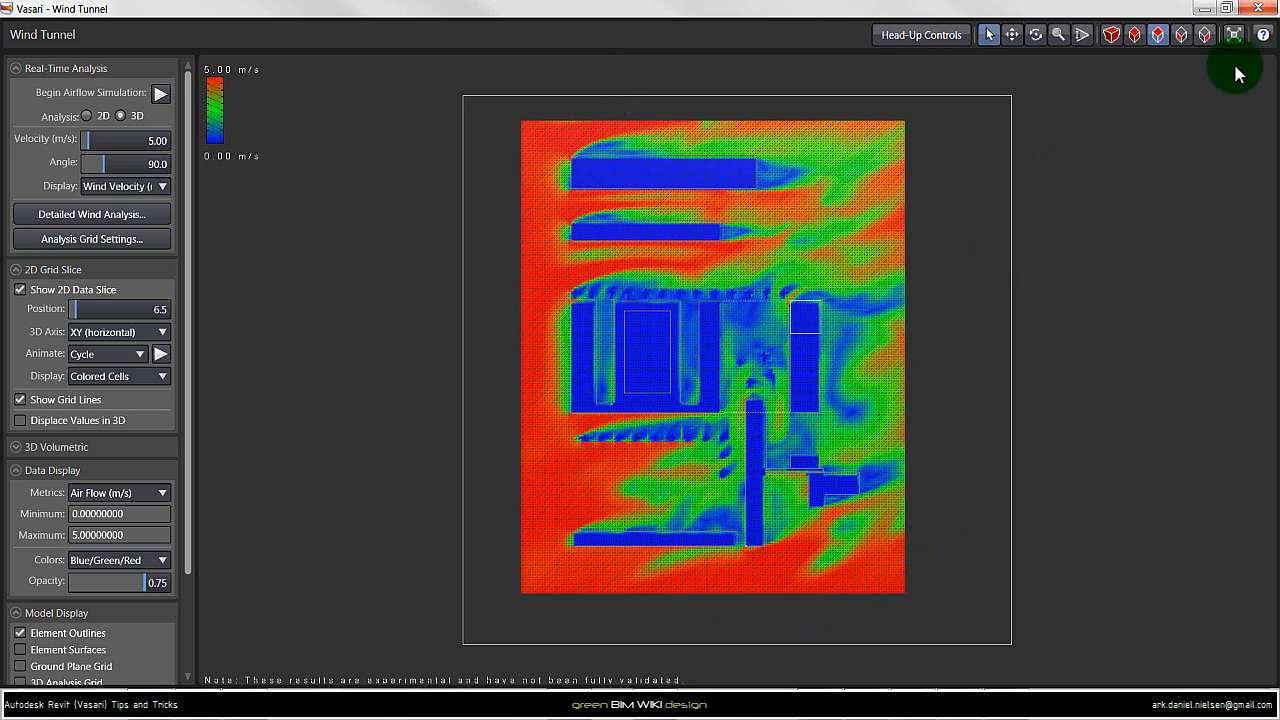
mouse_move(1233, 34)
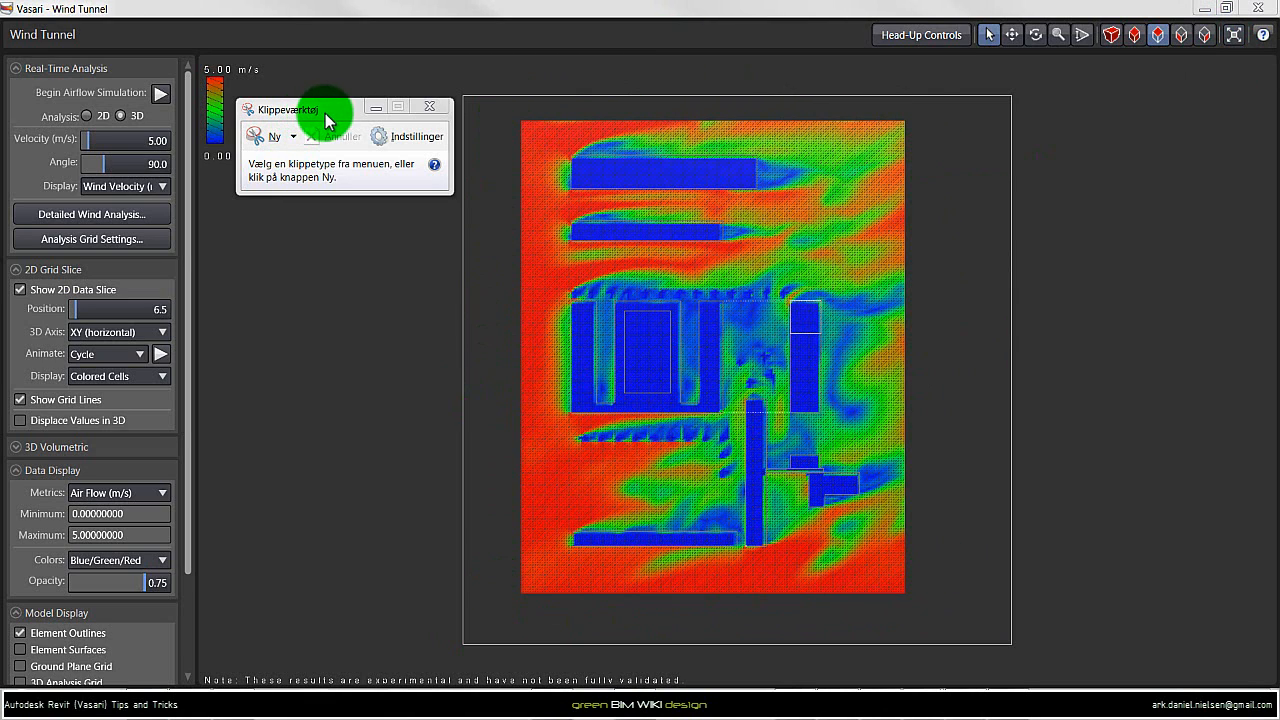
Start a Rectangular Snip around the coloured wind velocity plan
click(292, 136)
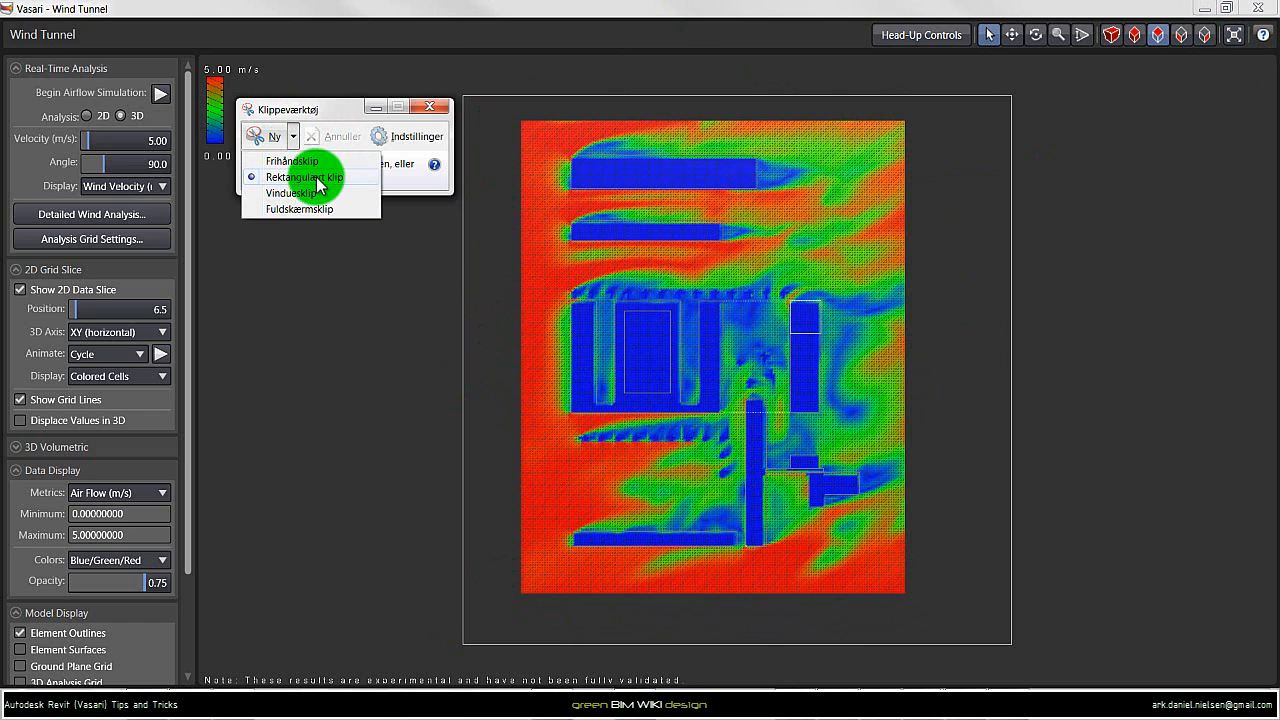
click(304, 177)
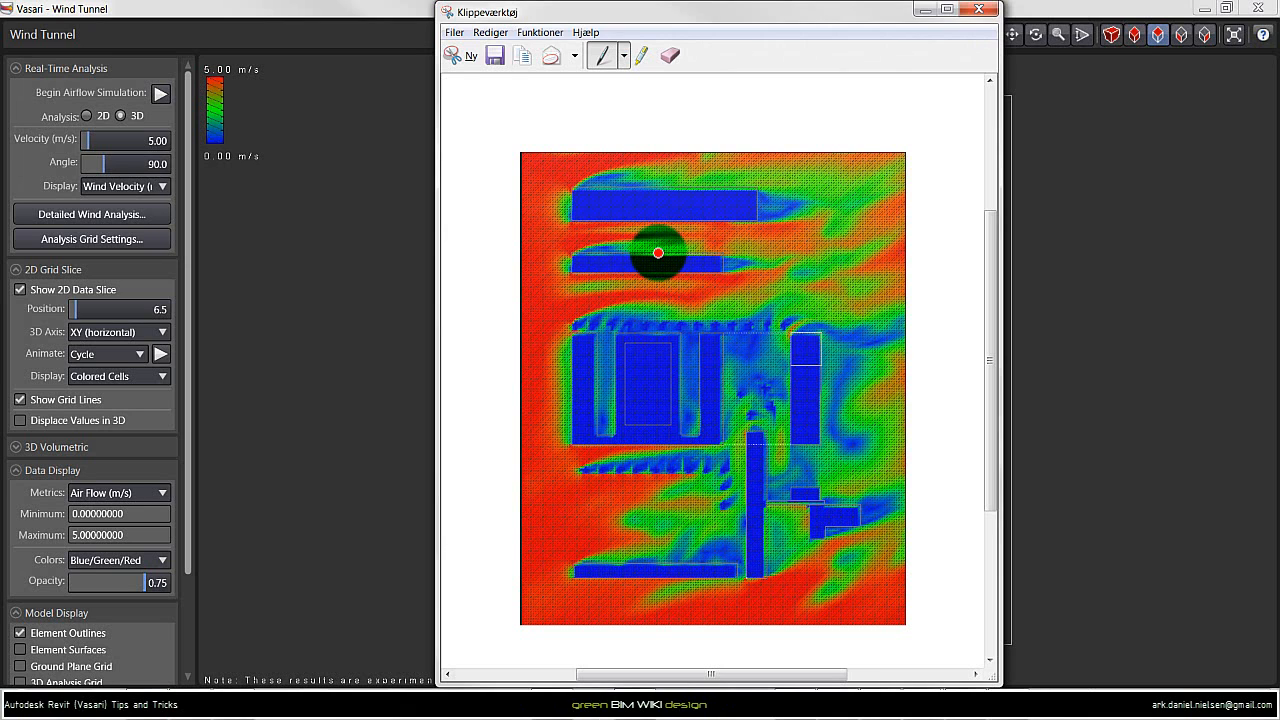
Save the snip as Wind-summer_Plan_Volumenforslag2.JPG in 03-DesignConcepts
right_click(659, 253)
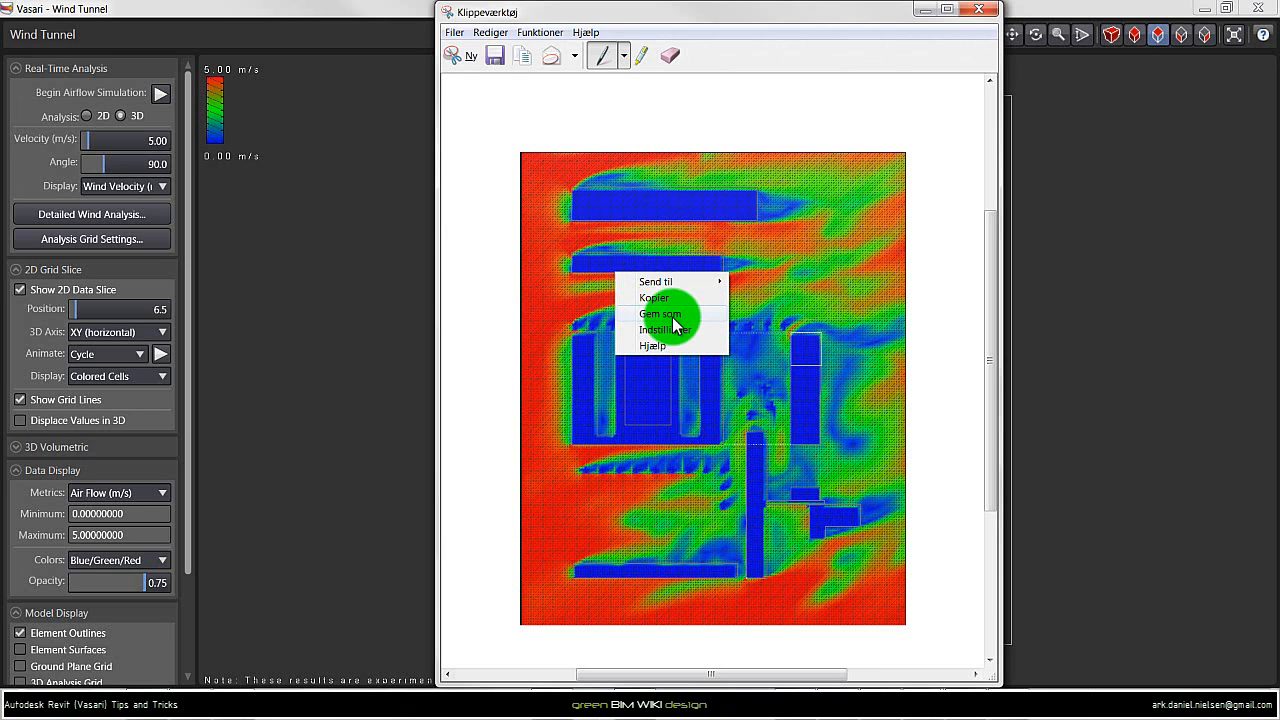
click(656, 313)
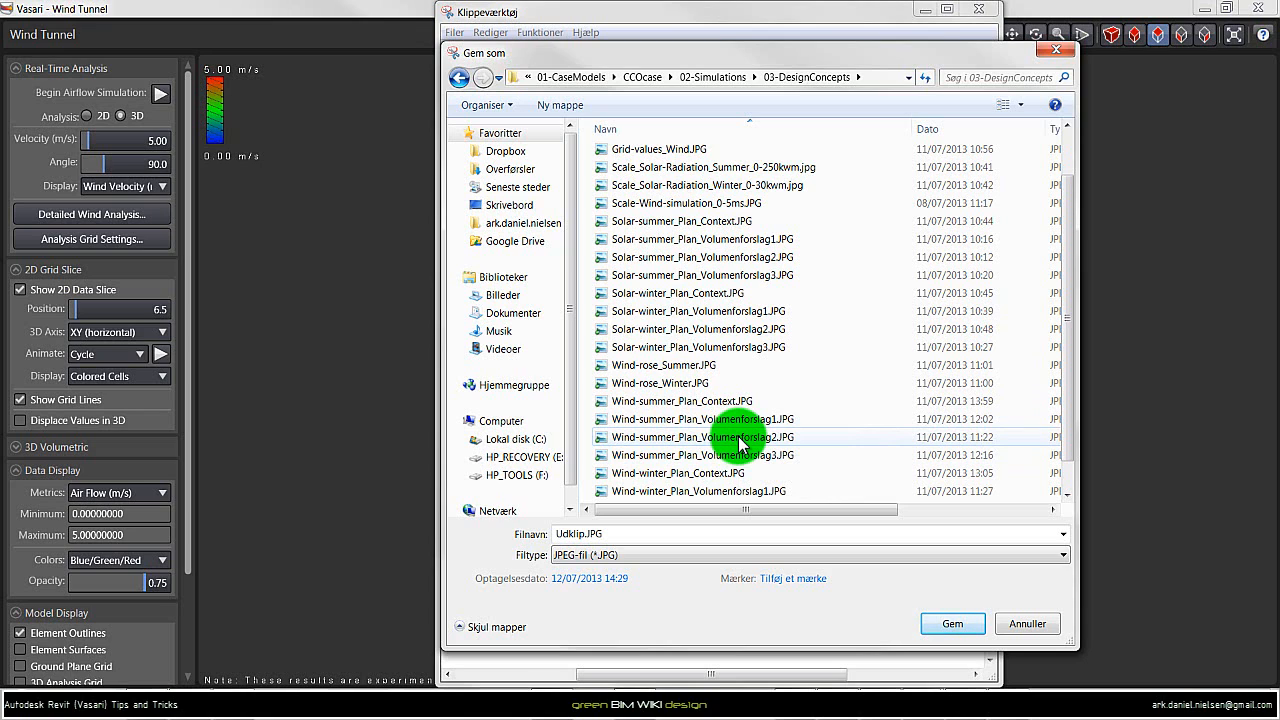
mouse_move(650, 428)
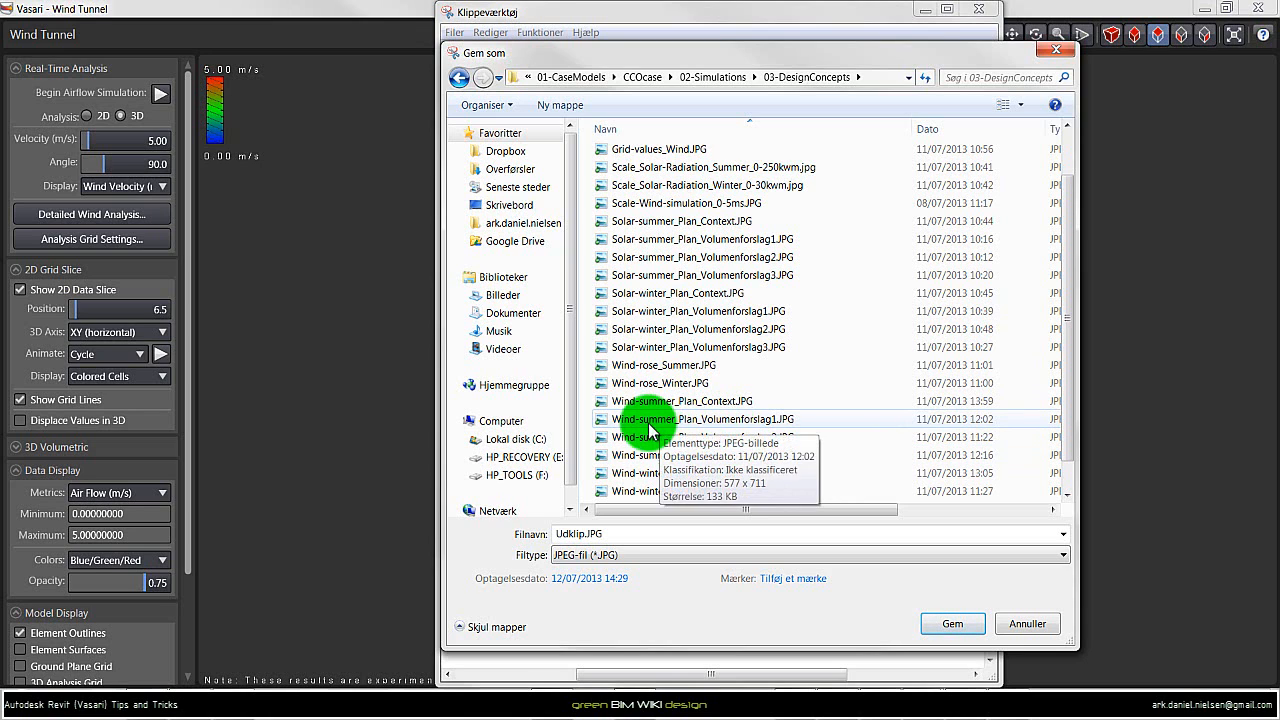
click(697, 437)
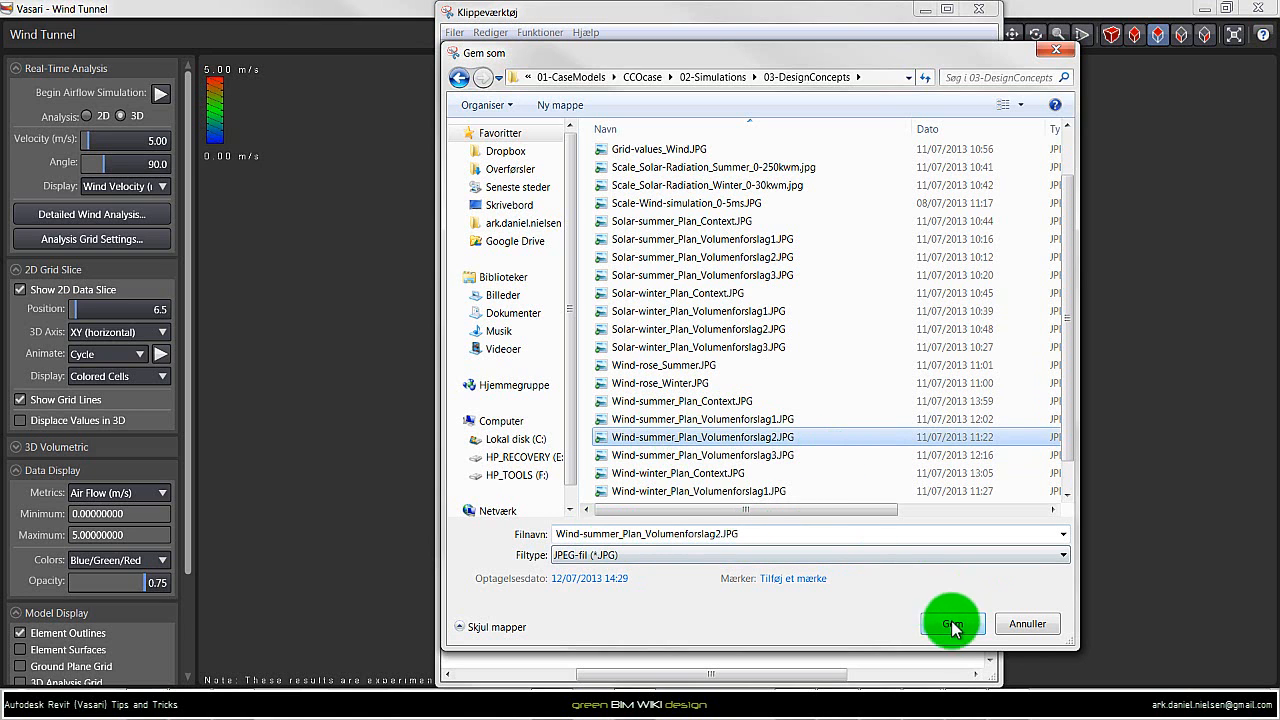
click(951, 623)
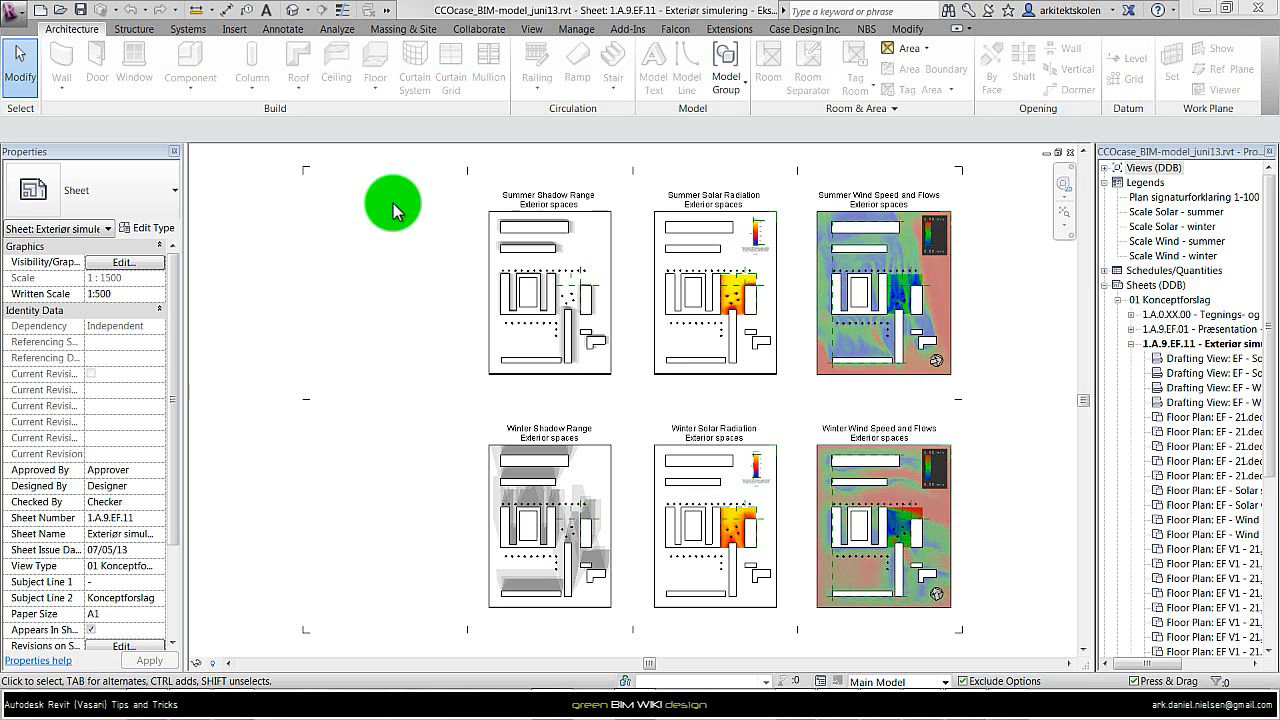
mouse_move(525, 240)
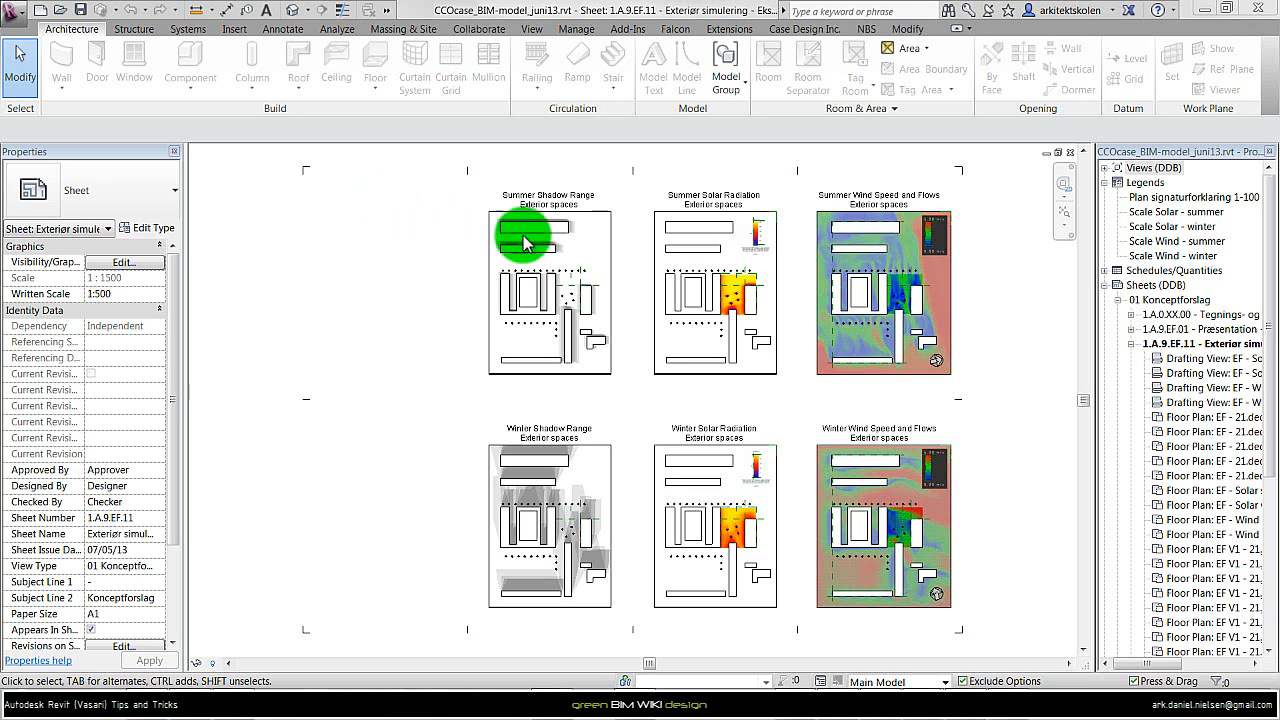
mouse_move(740, 413)
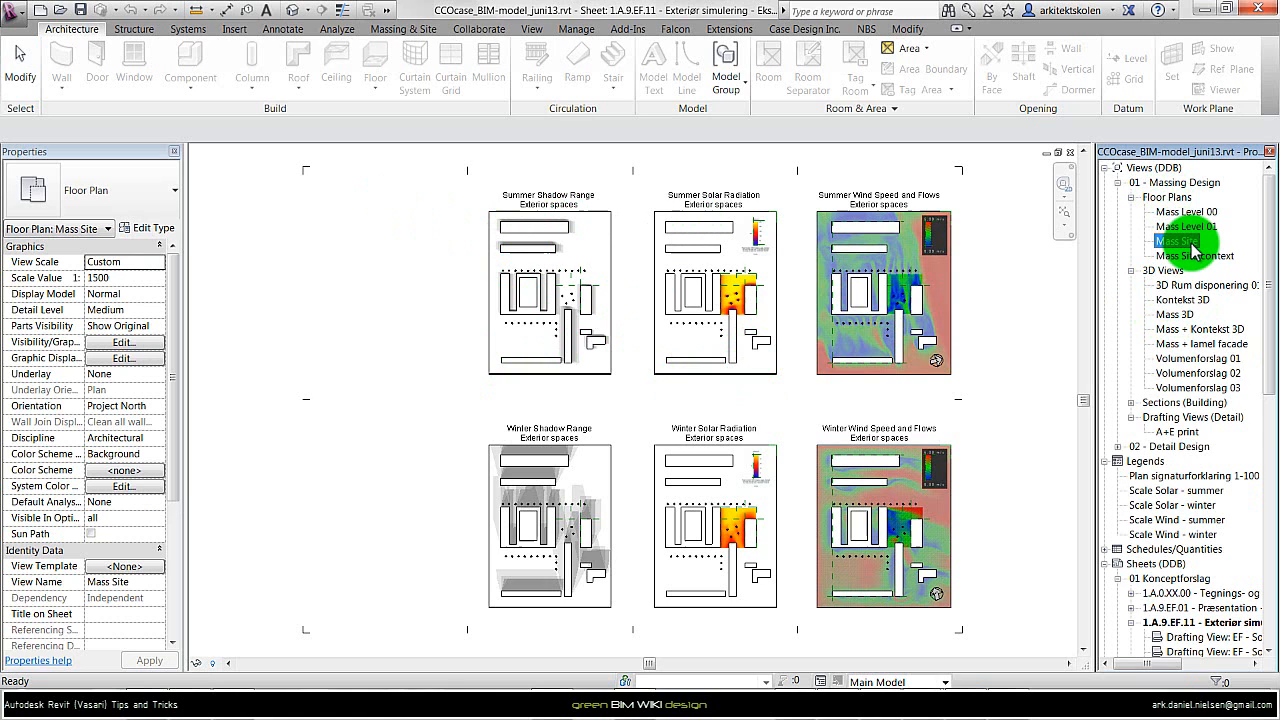
Duplicate the Mass Site floor plan view as Copy of Mass Site
right_click(1170, 241)
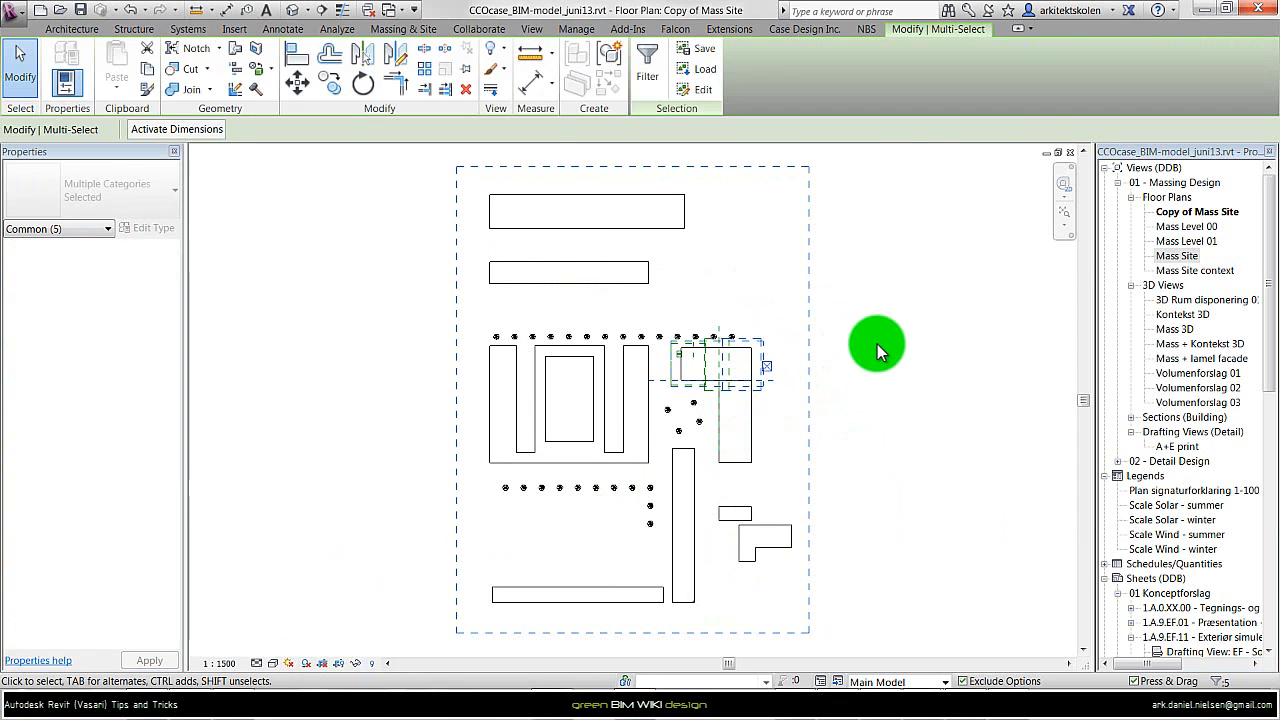
mouse_move(755, 335)
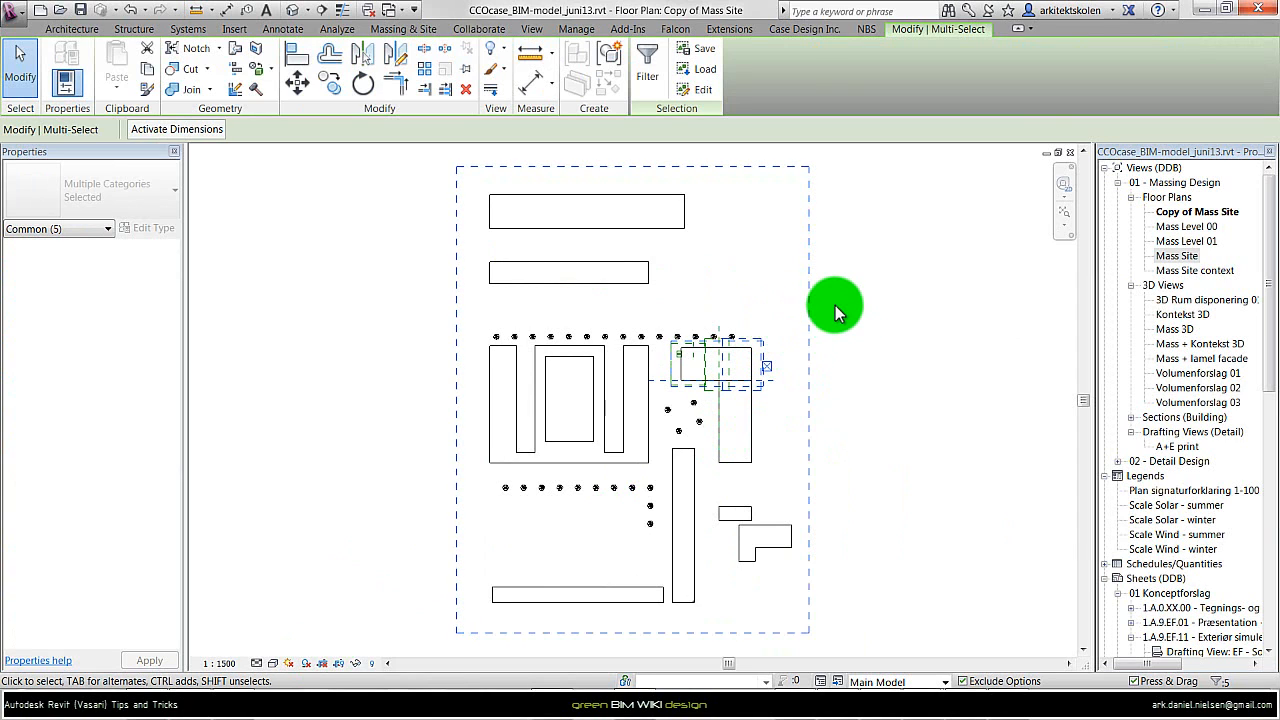
mouse_move(835, 301)
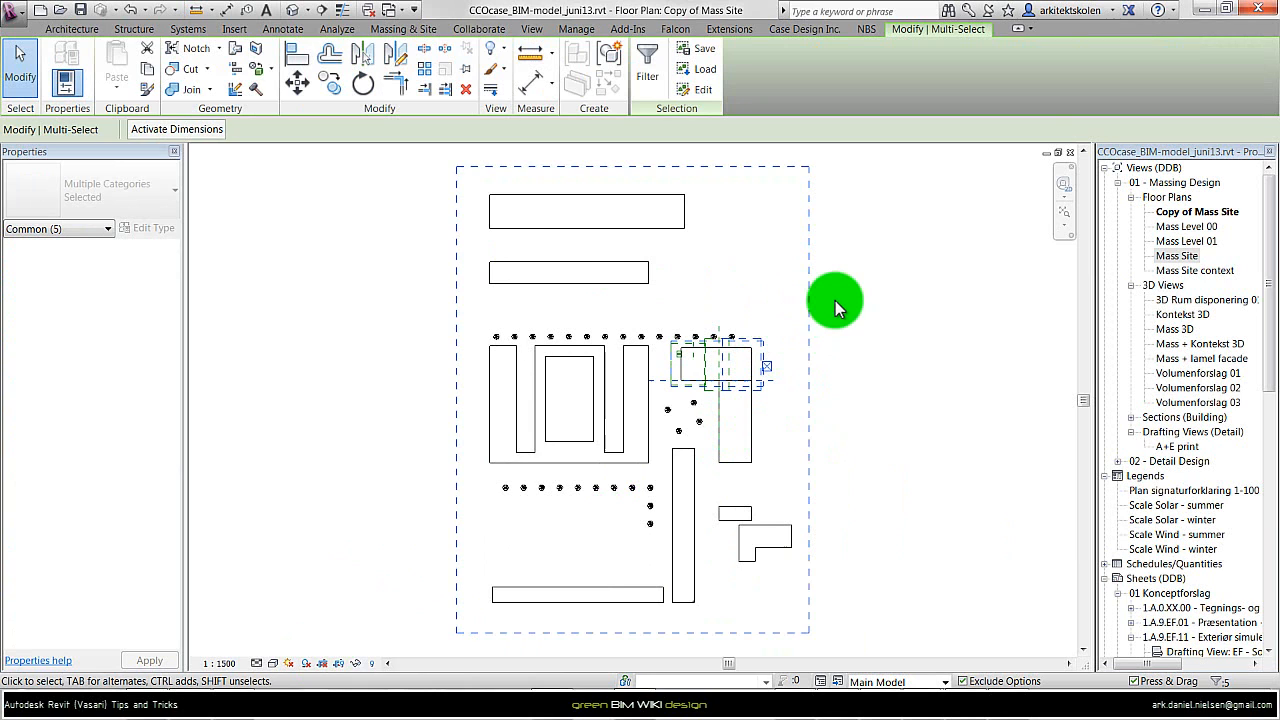
Hide the selected annotation marks and crop boundary in the copied plan
right_click(835, 302)
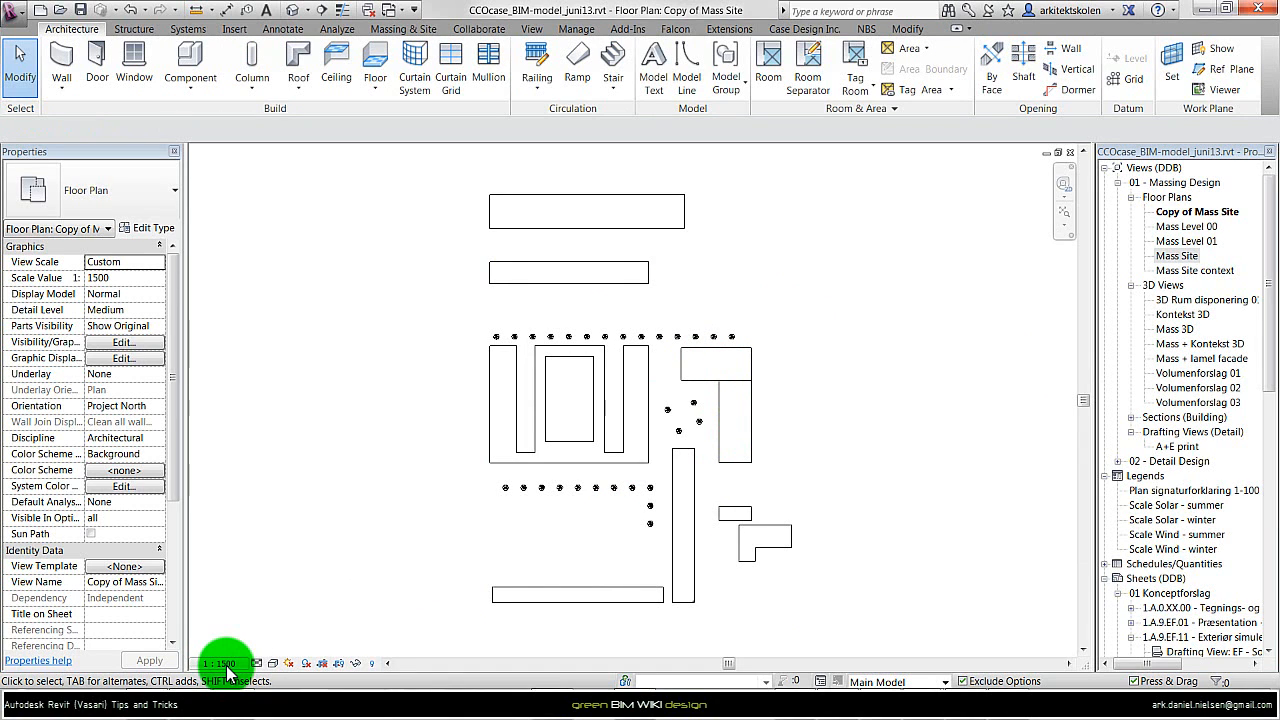
mouse_move(310, 310)
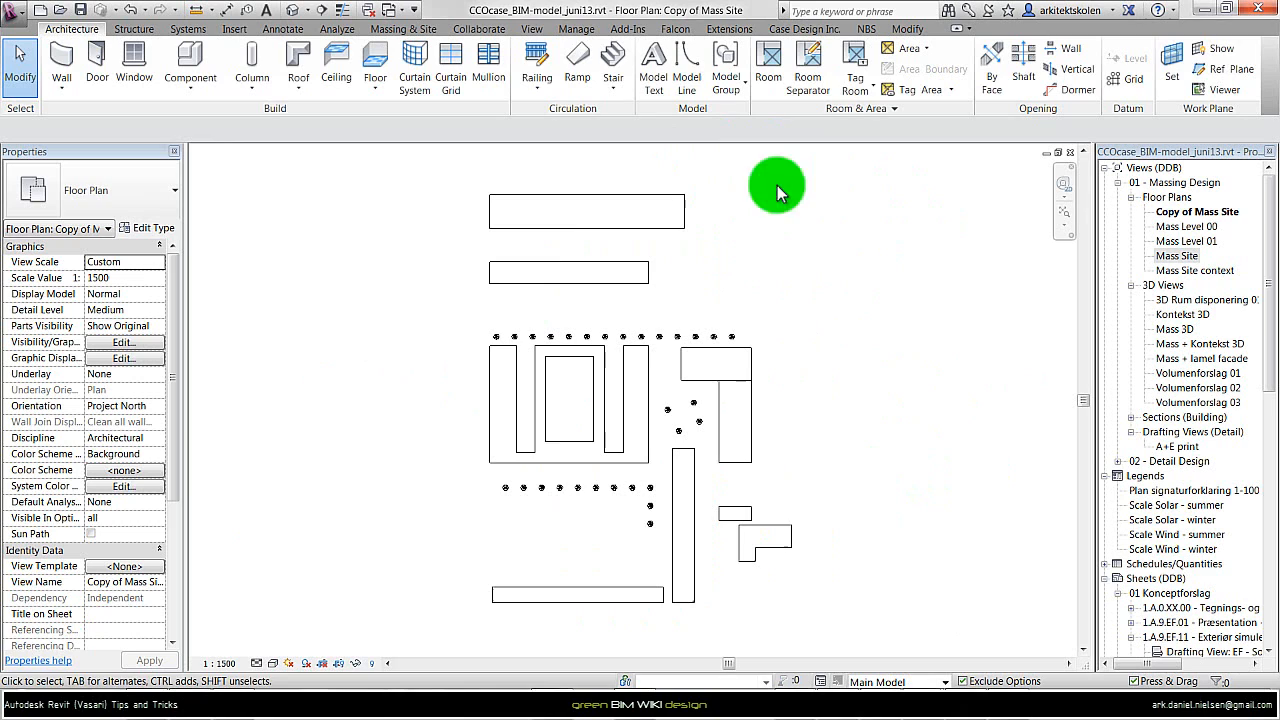
mouse_move(752, 275)
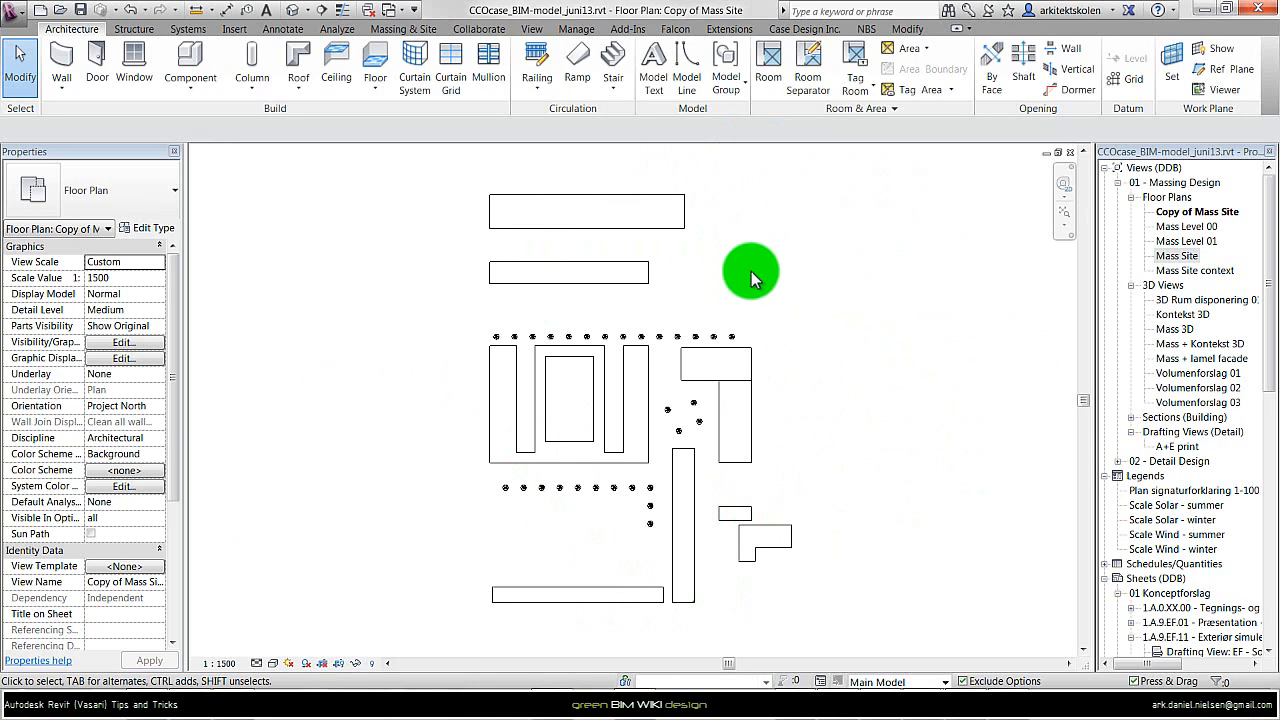
Rename the Copy of Mass Site view to its C2 name and confirm
click(1197, 211)
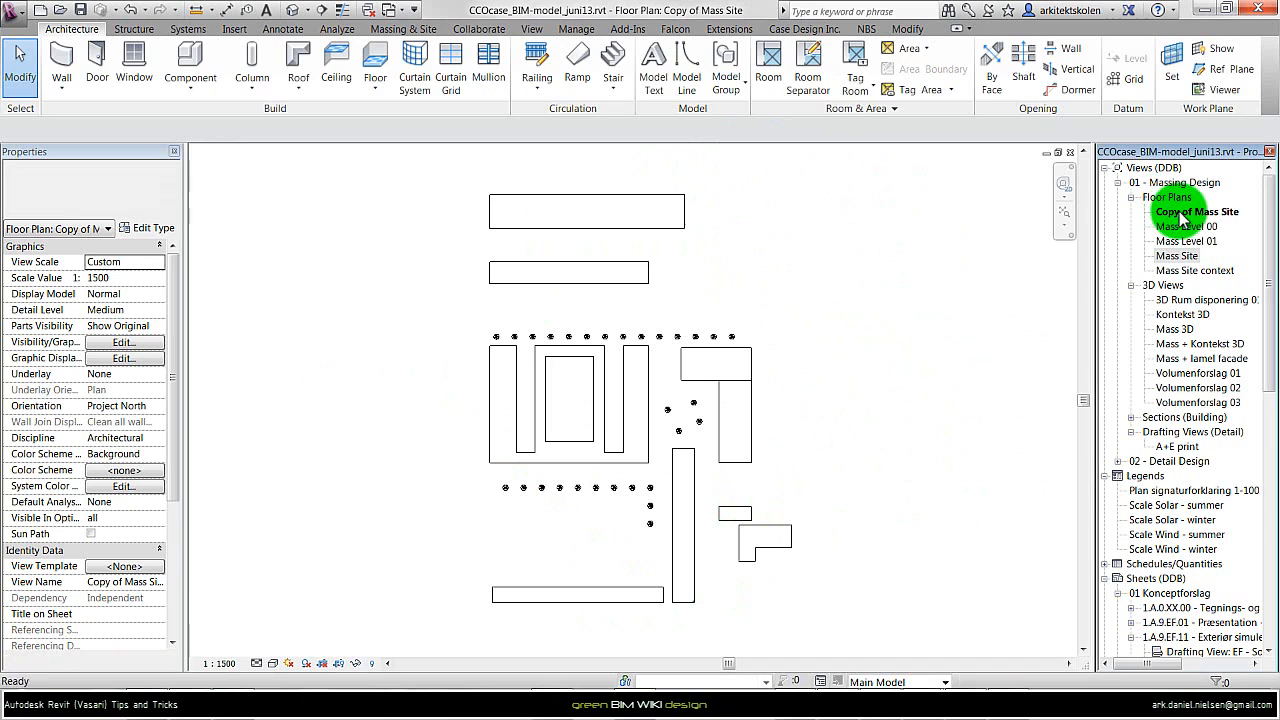
double_click(1197, 211)
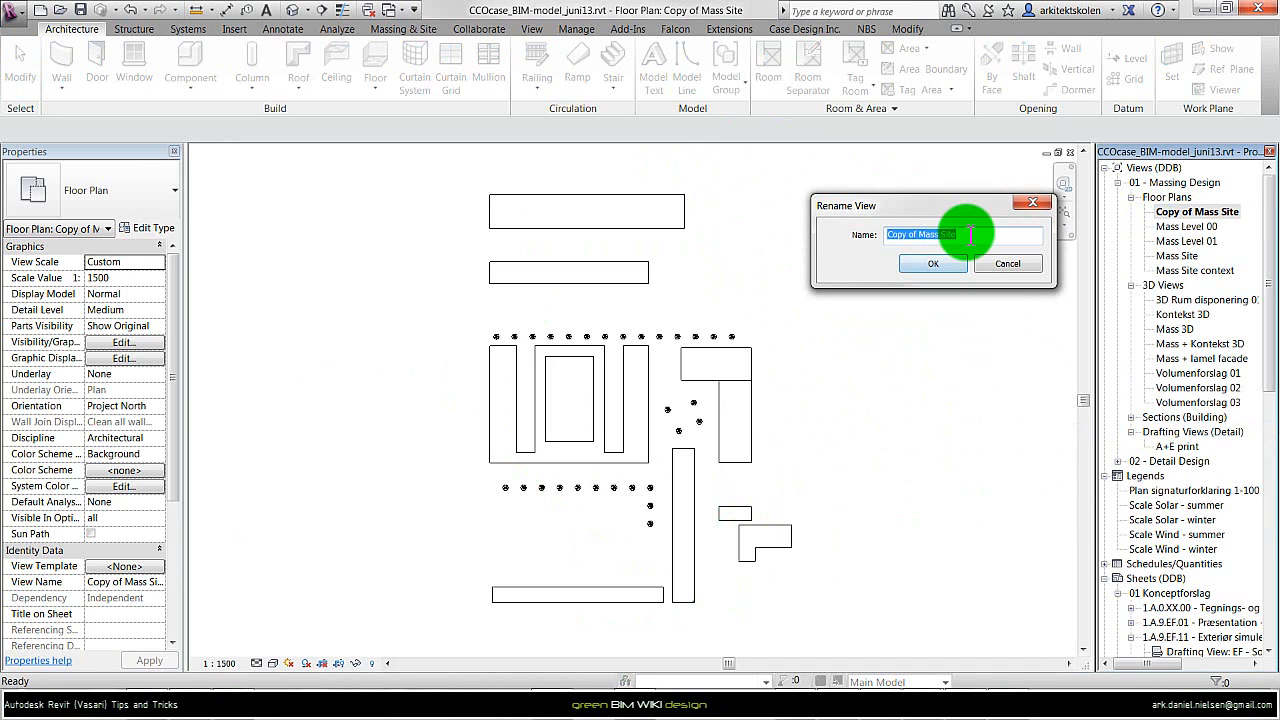
text(C)
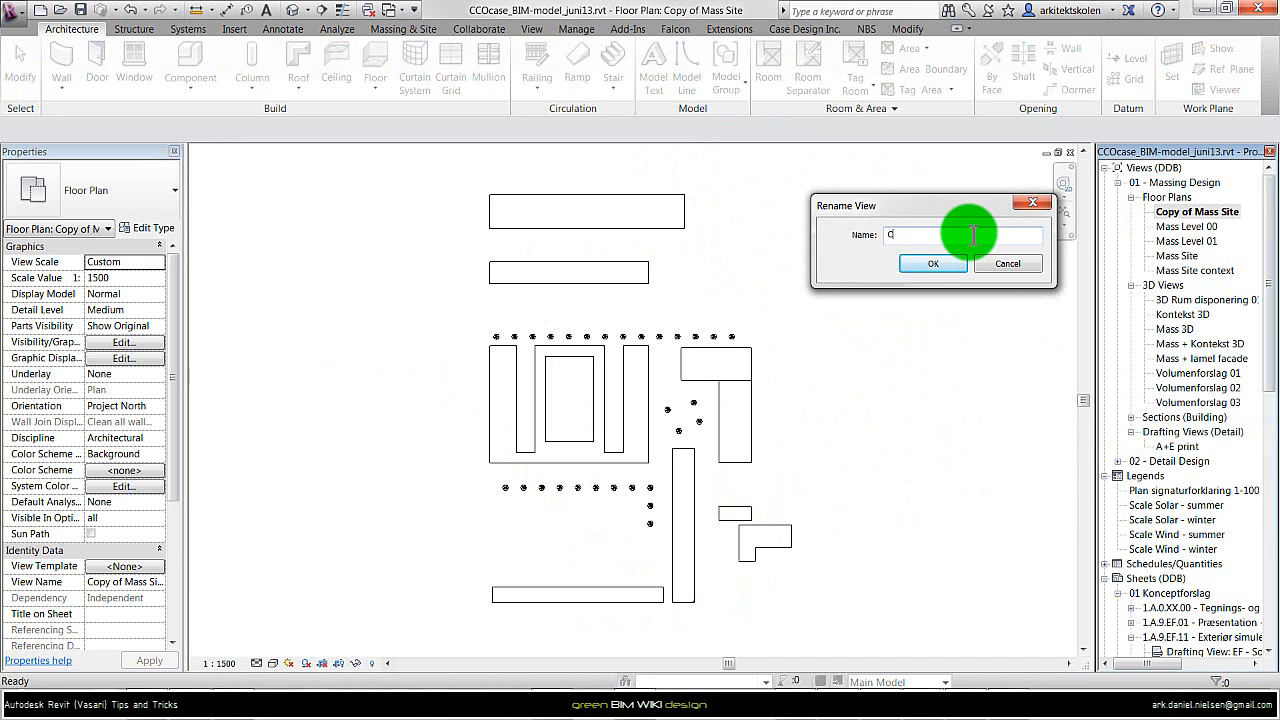
text(2 - Wind sum)
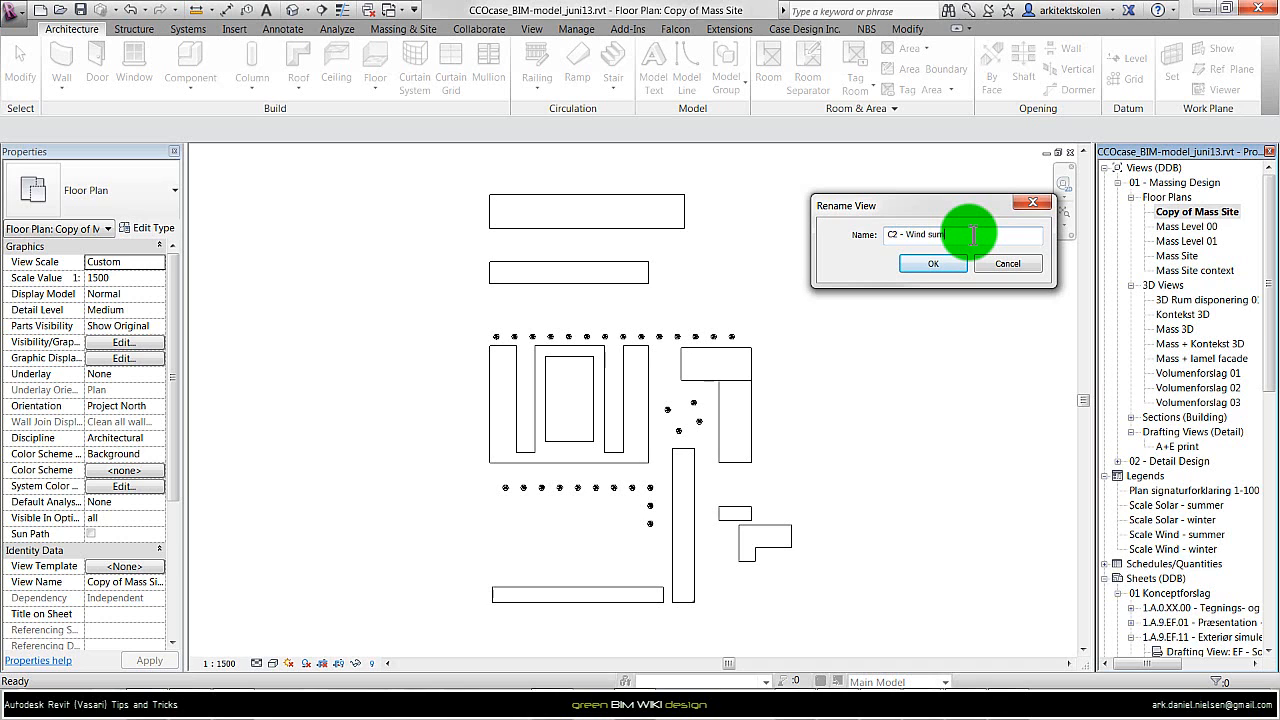
click(932, 263)
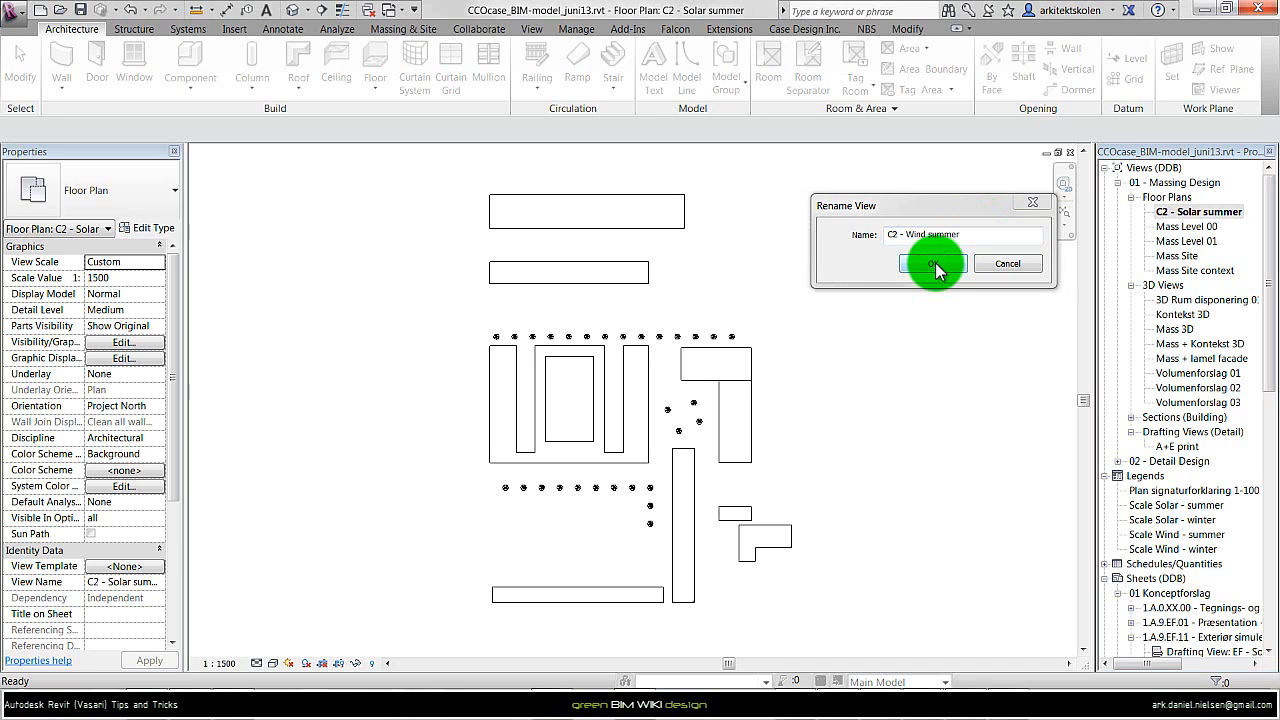
click(932, 263)
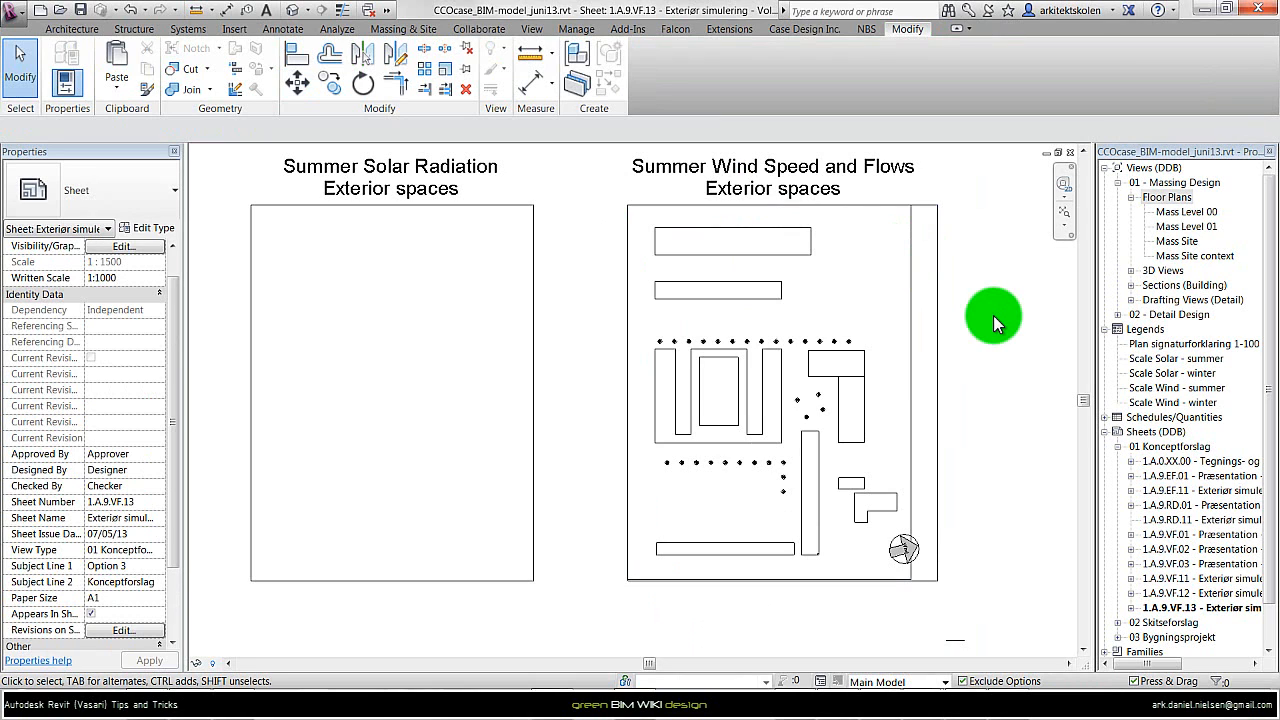
mouse_move(564, 63)
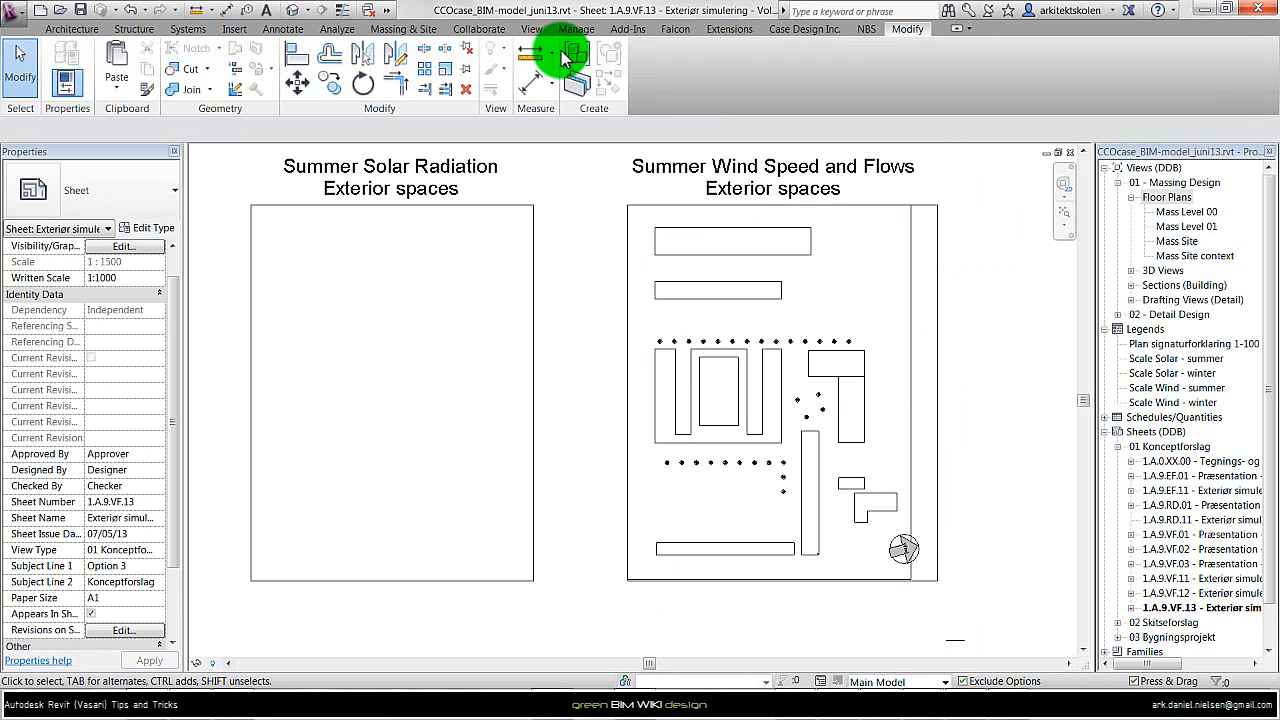
Create drafting view C2 - Wind summer with a Custom scale
click(533, 29)
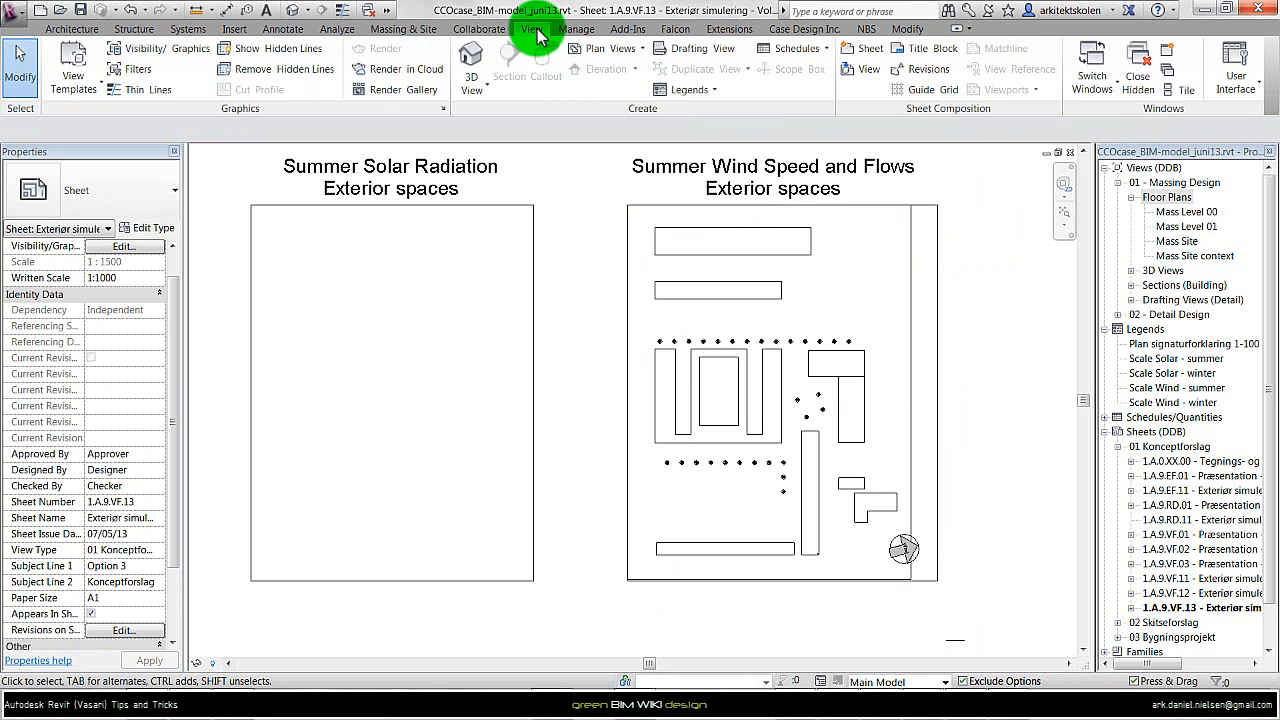
click(694, 48)
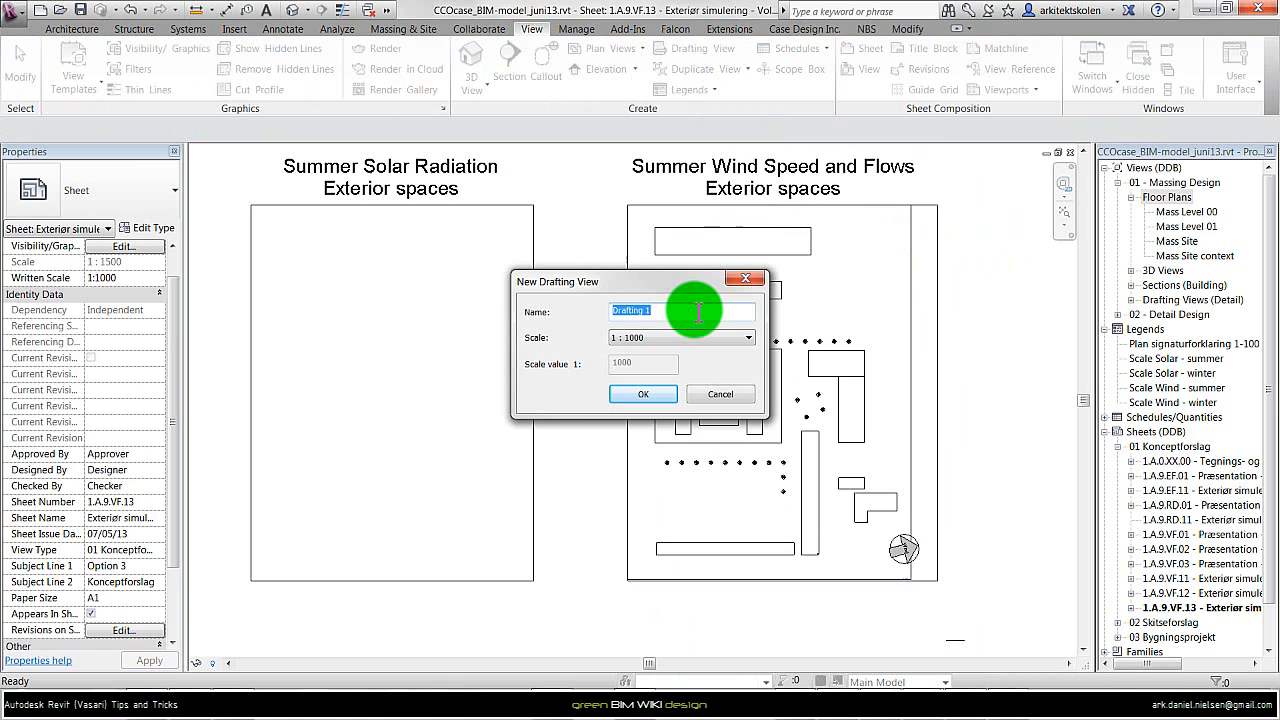
text(C2 - Wind summer)
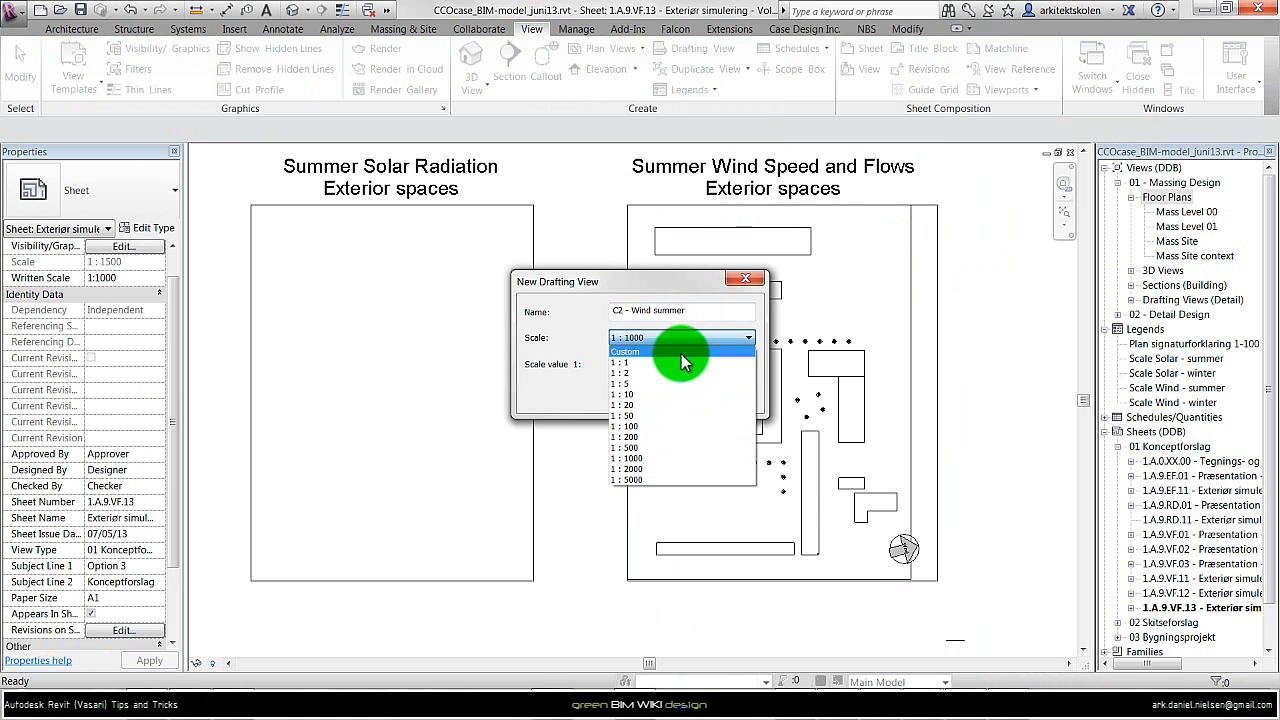
click(625, 351)
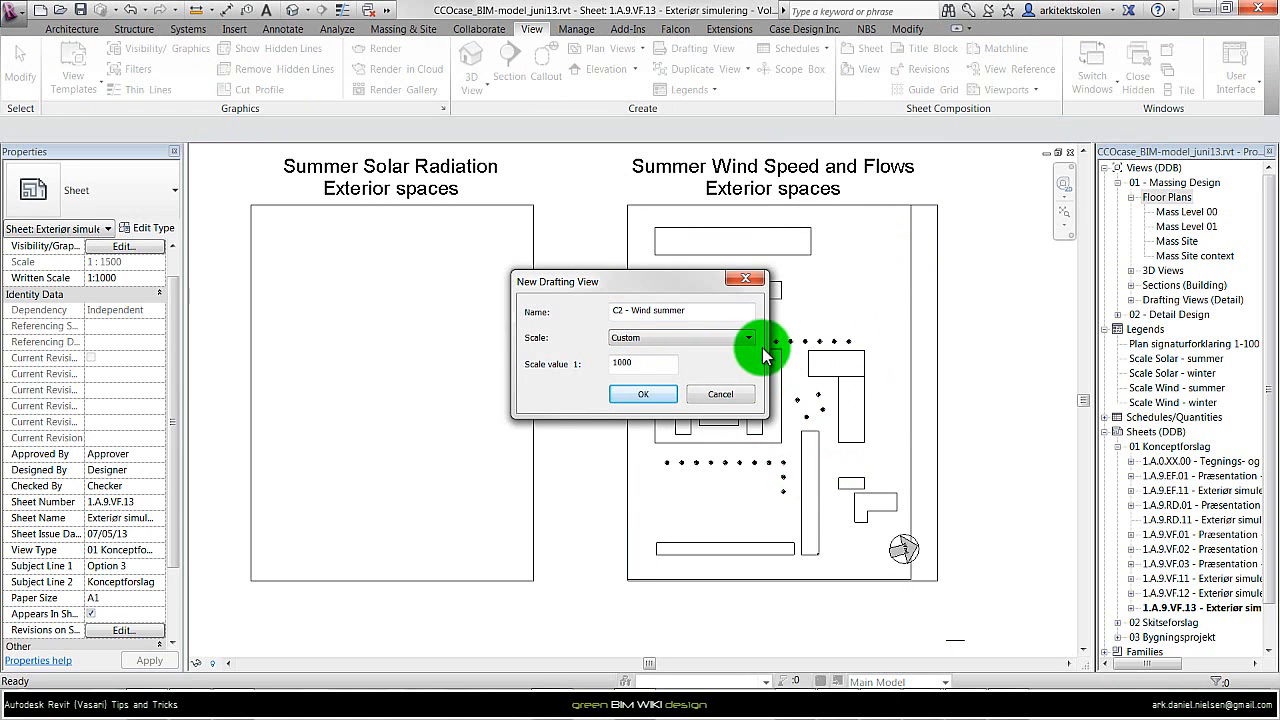
click(643, 363)
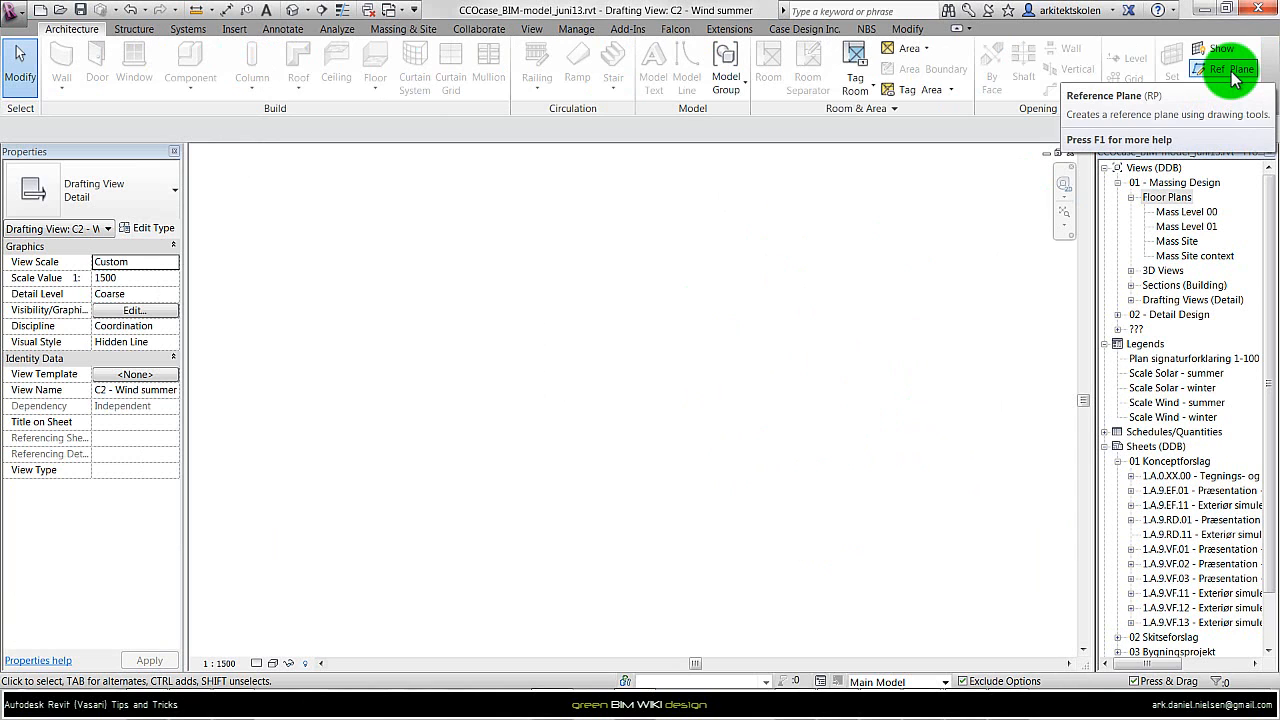
Draw a reference plane in the empty C2 - Wind summer drafting view
click(1233, 69)
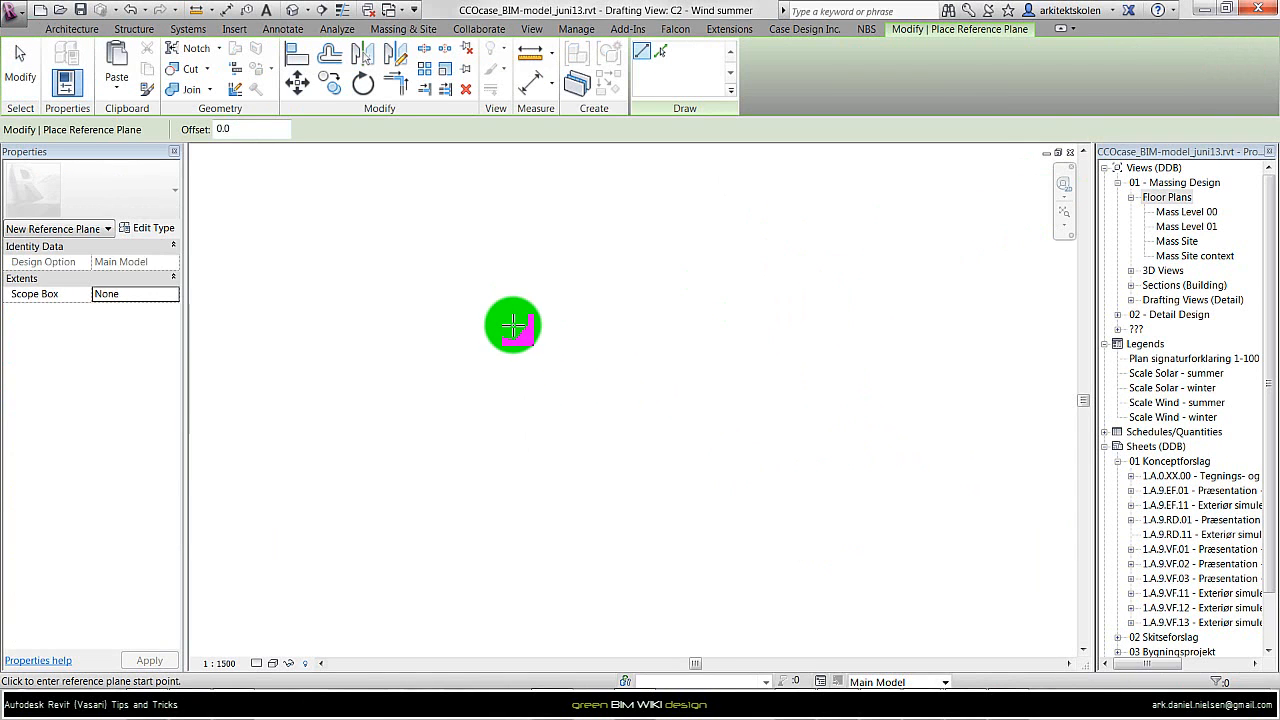
drag(513, 323, 777, 343)
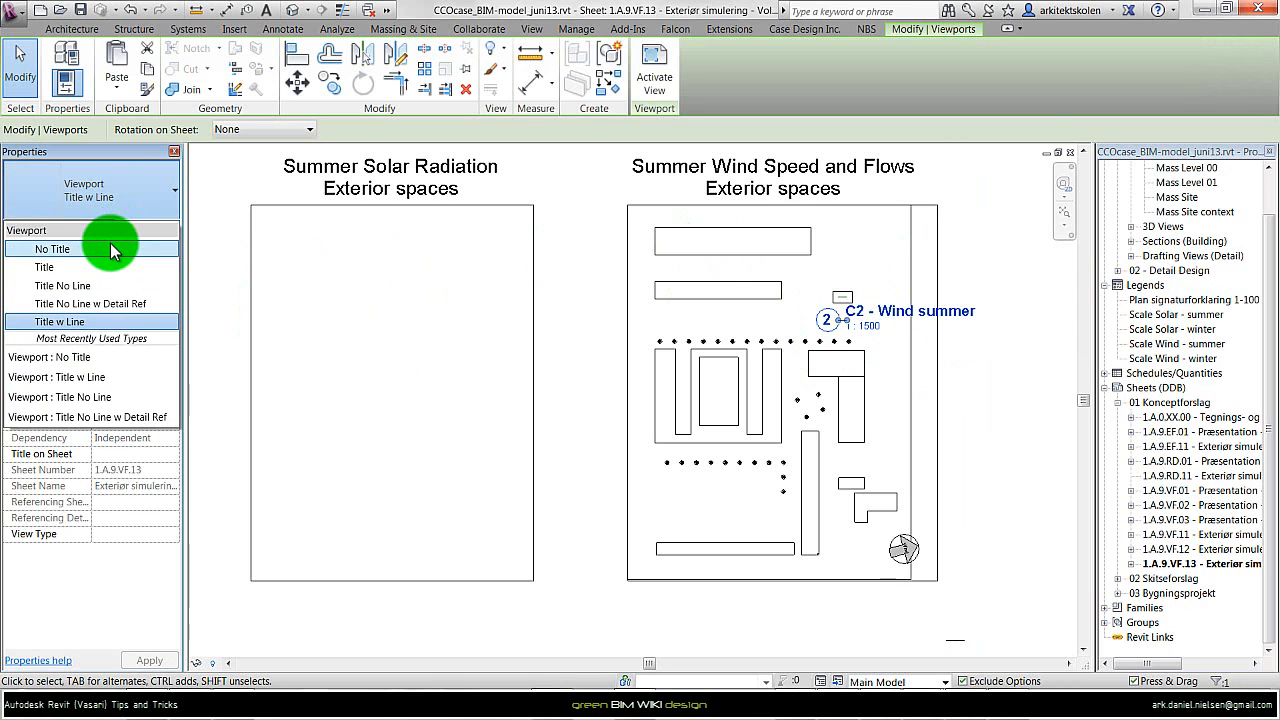
Remove the wind viewport's title and activate the viewport for editing
click(54, 248)
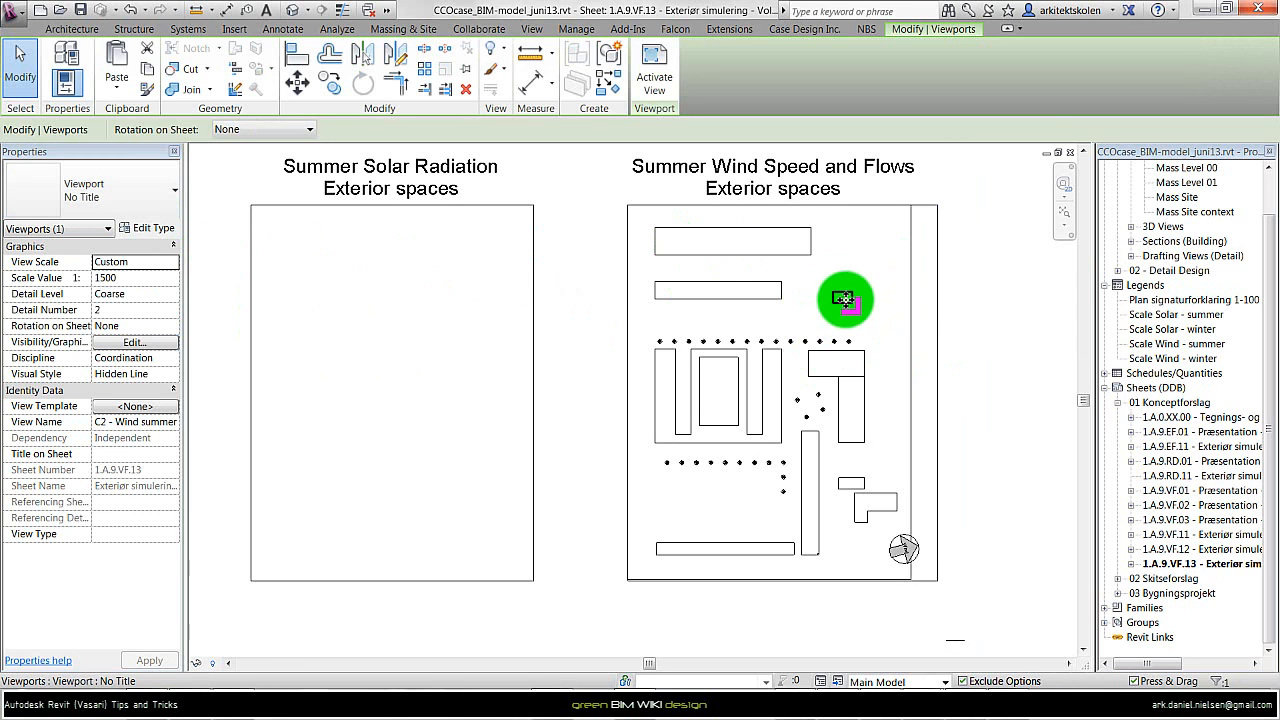
click(845, 300)
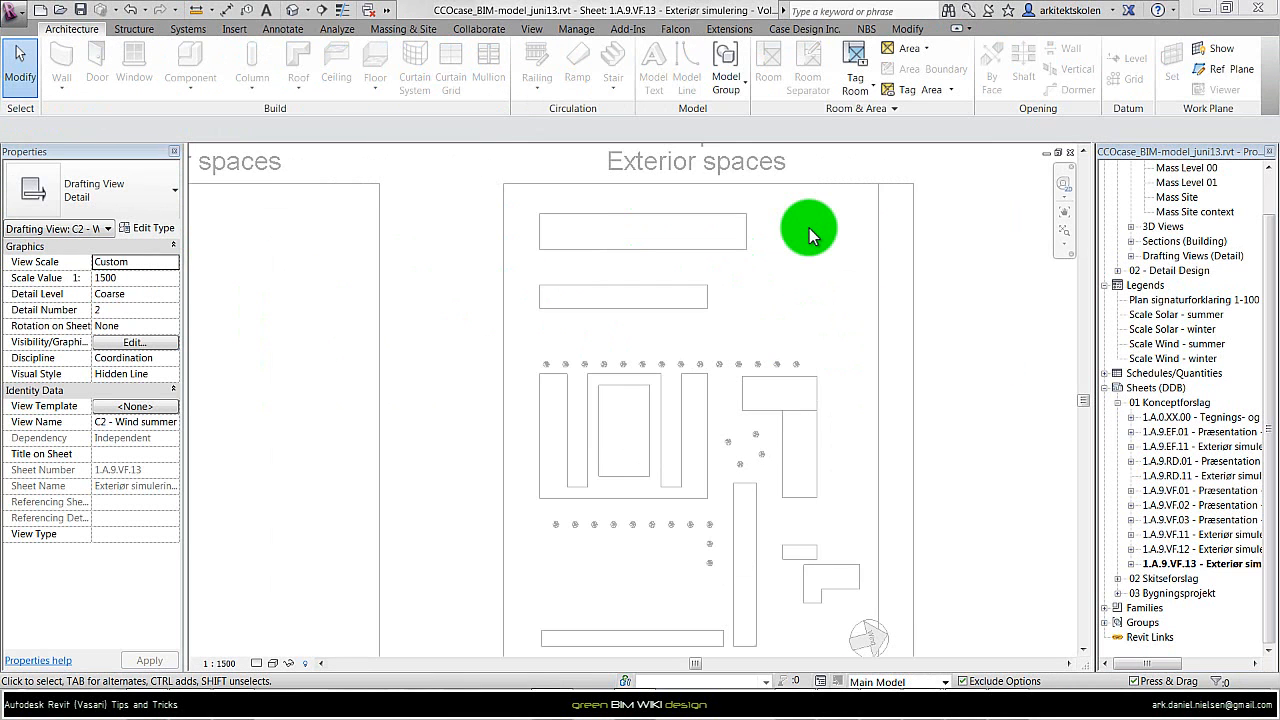
mouse_move(546, 218)
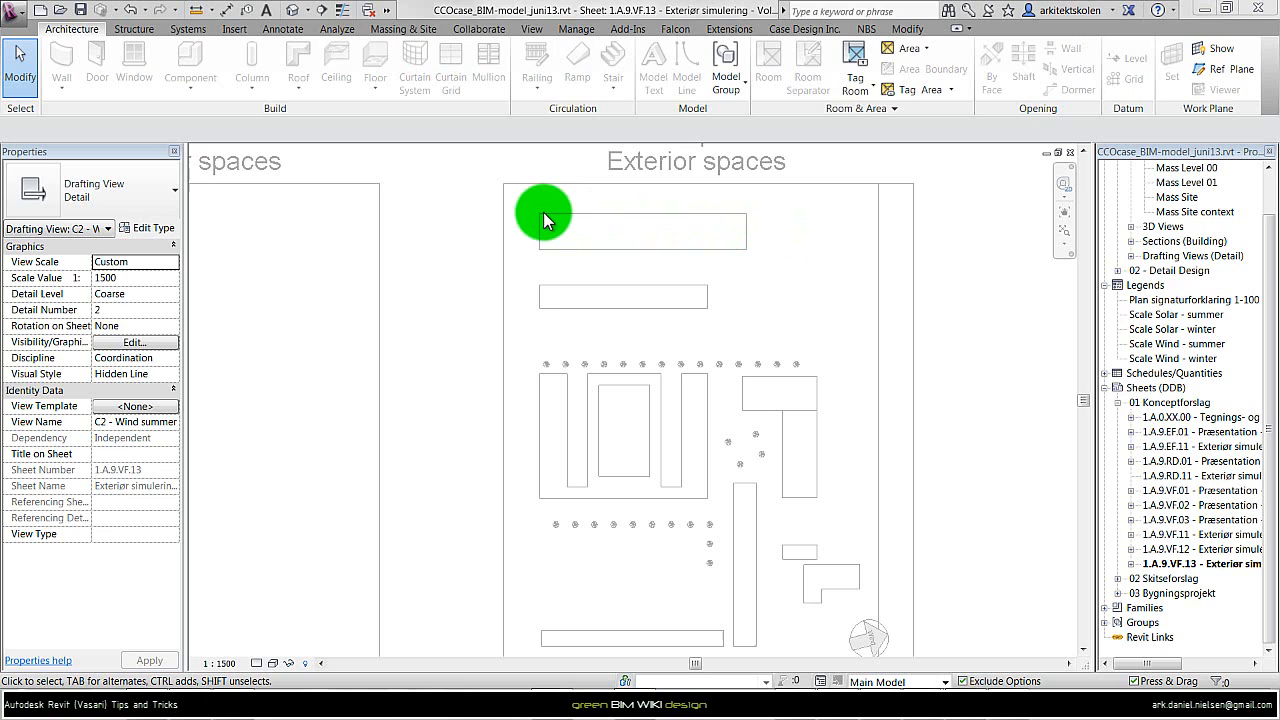
mouse_move(565, 655)
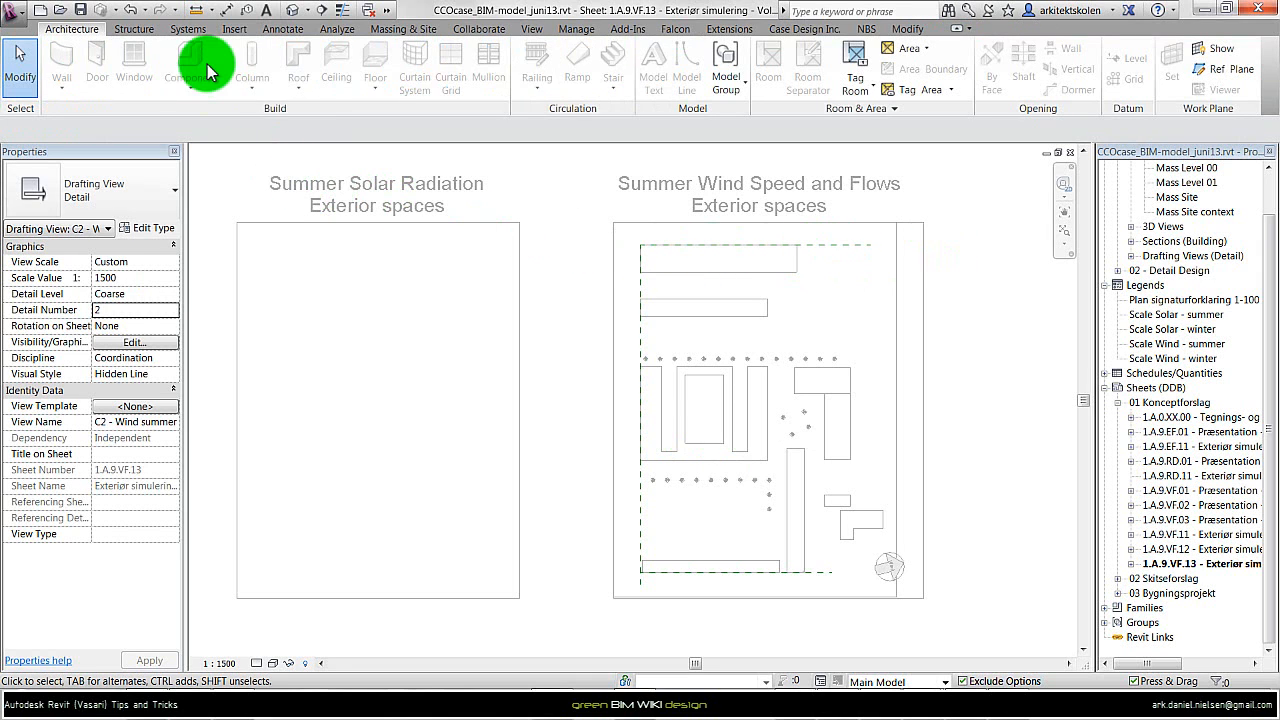
Import Wind-summer_Plan_Volumenforslag2.JPG as a raster image onto the C2 - Wind summer plan
click(236, 28)
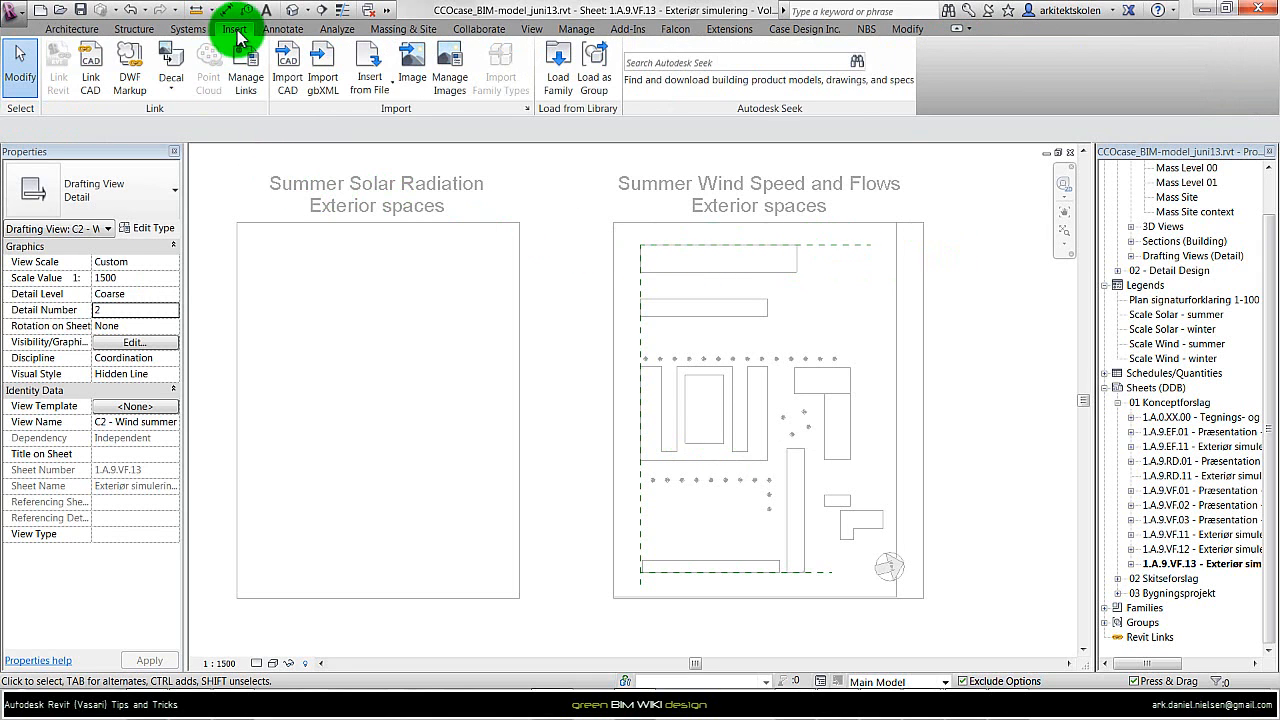
click(417, 65)
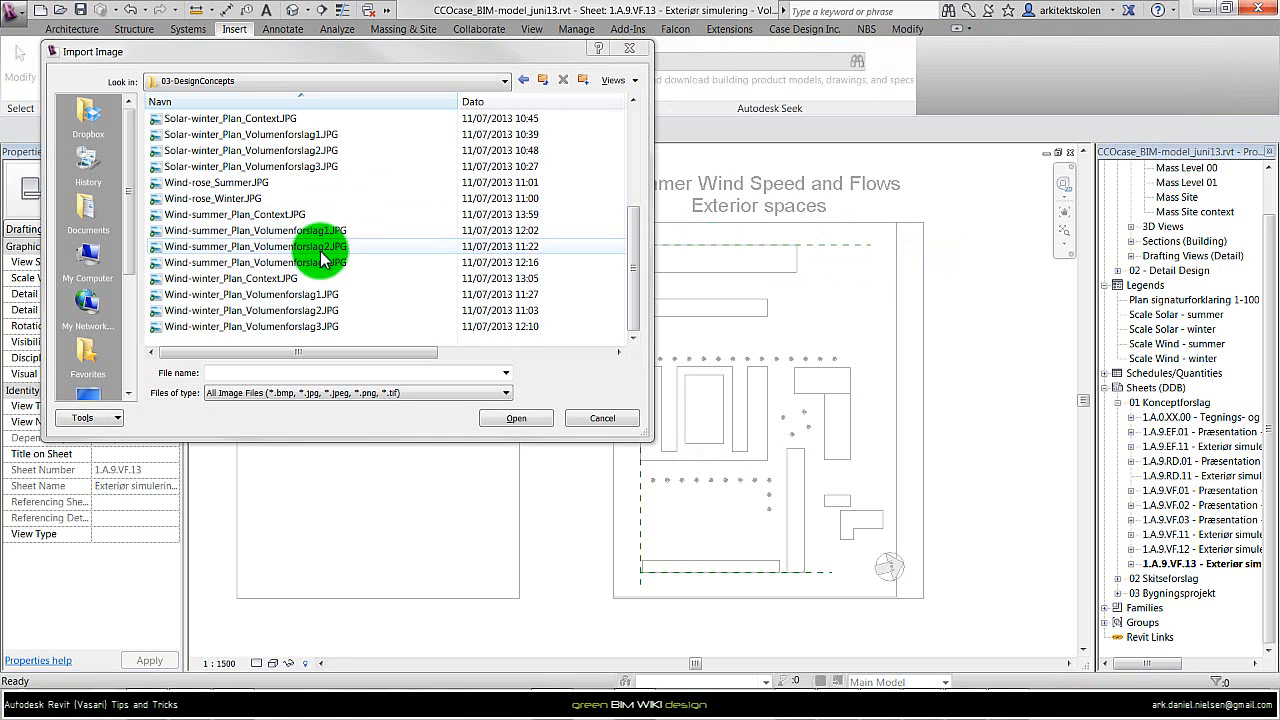
click(255, 246)
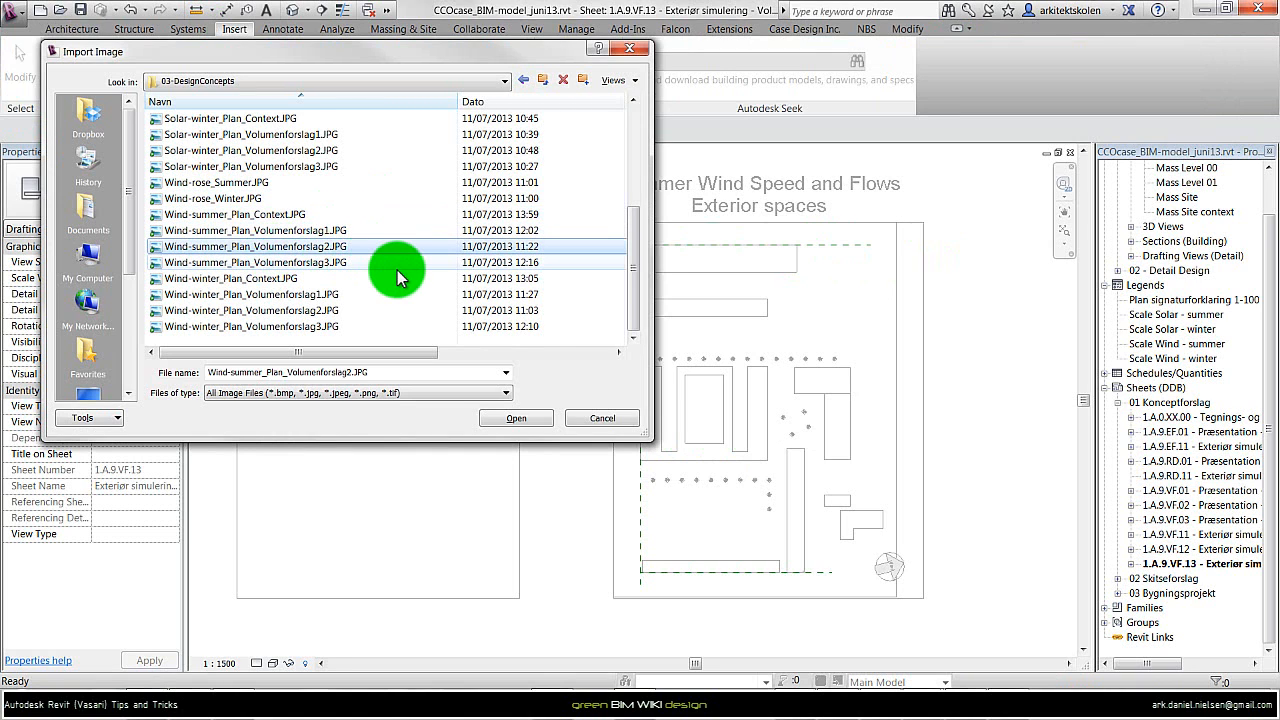
mouse_move(213, 257)
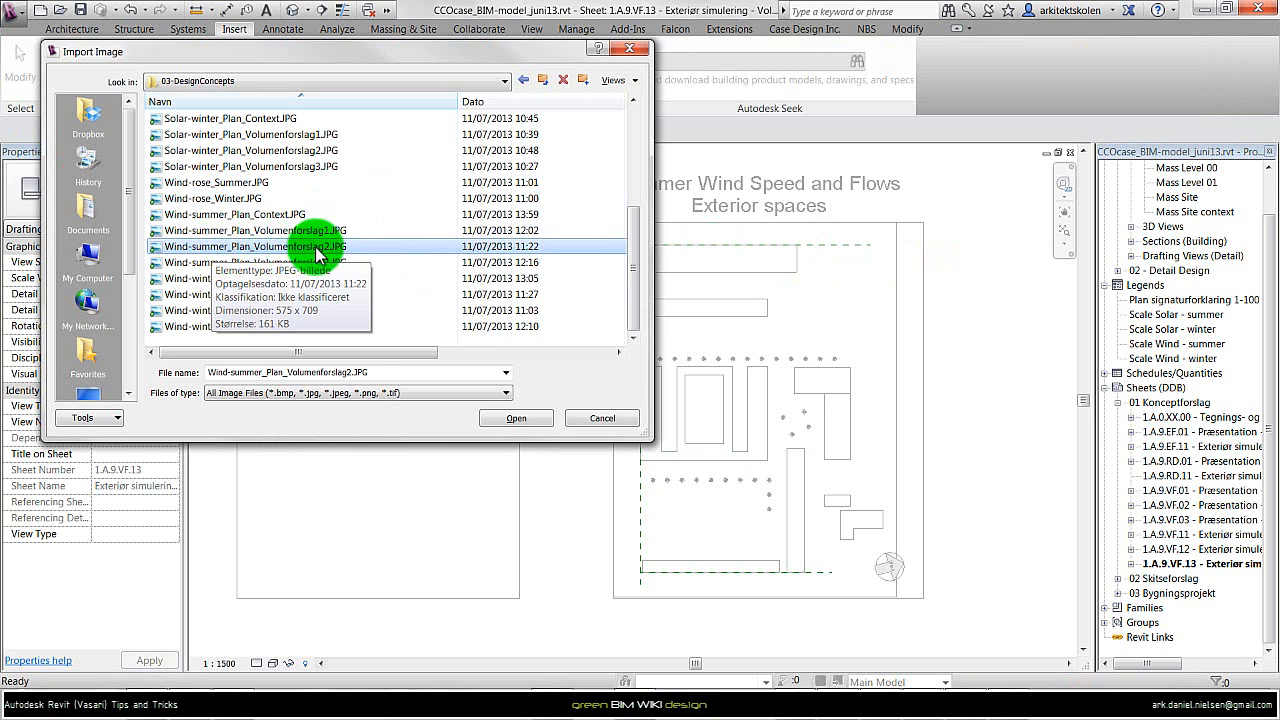
mouse_move(516, 418)
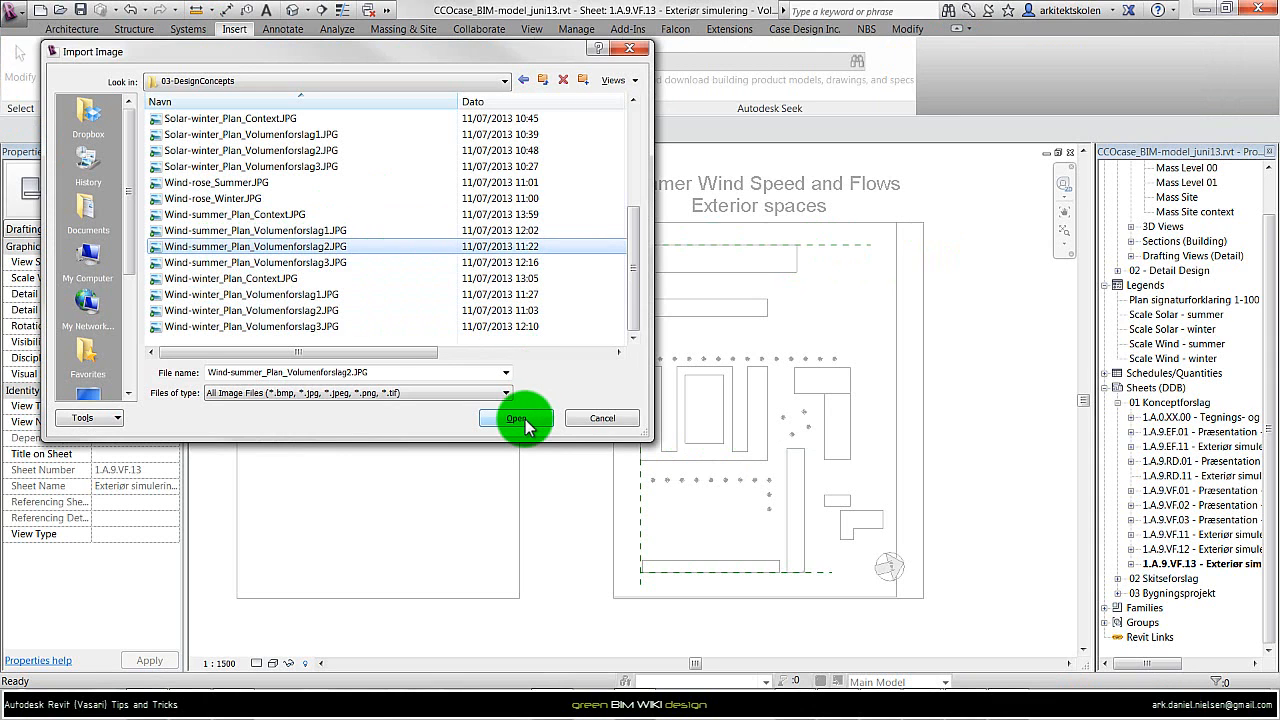
click(517, 418)
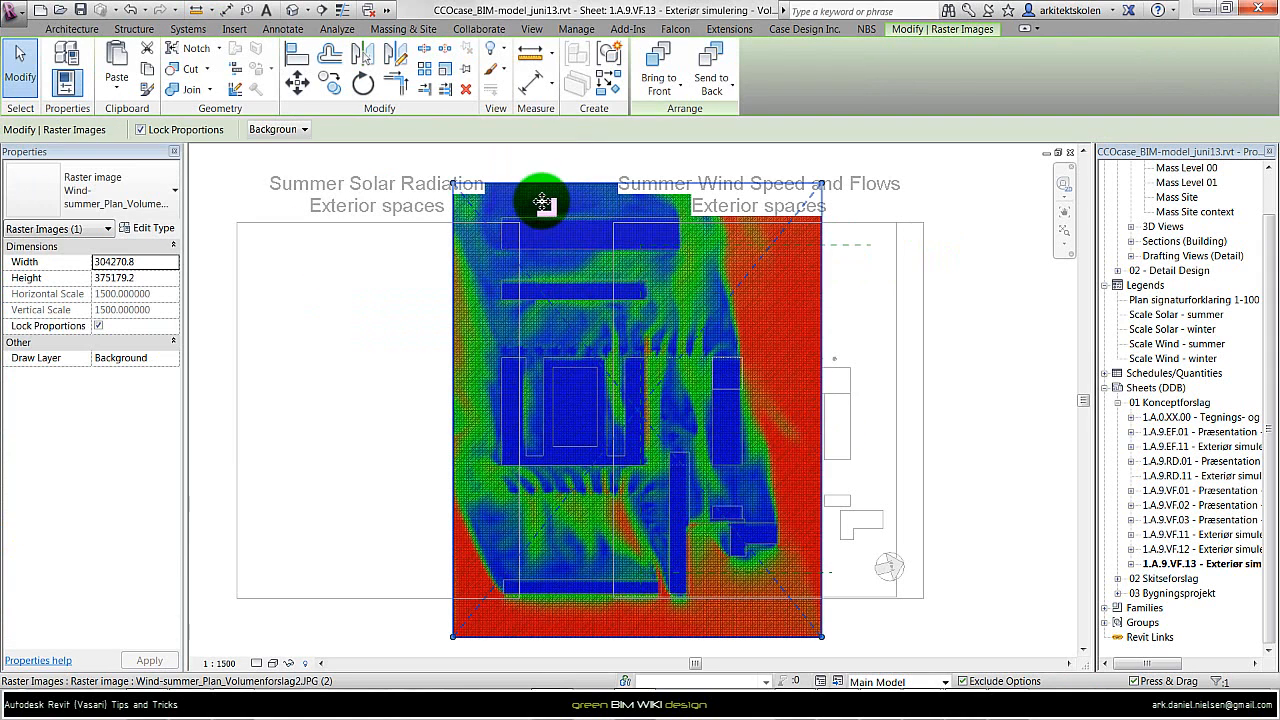
mouse_move(516, 203)
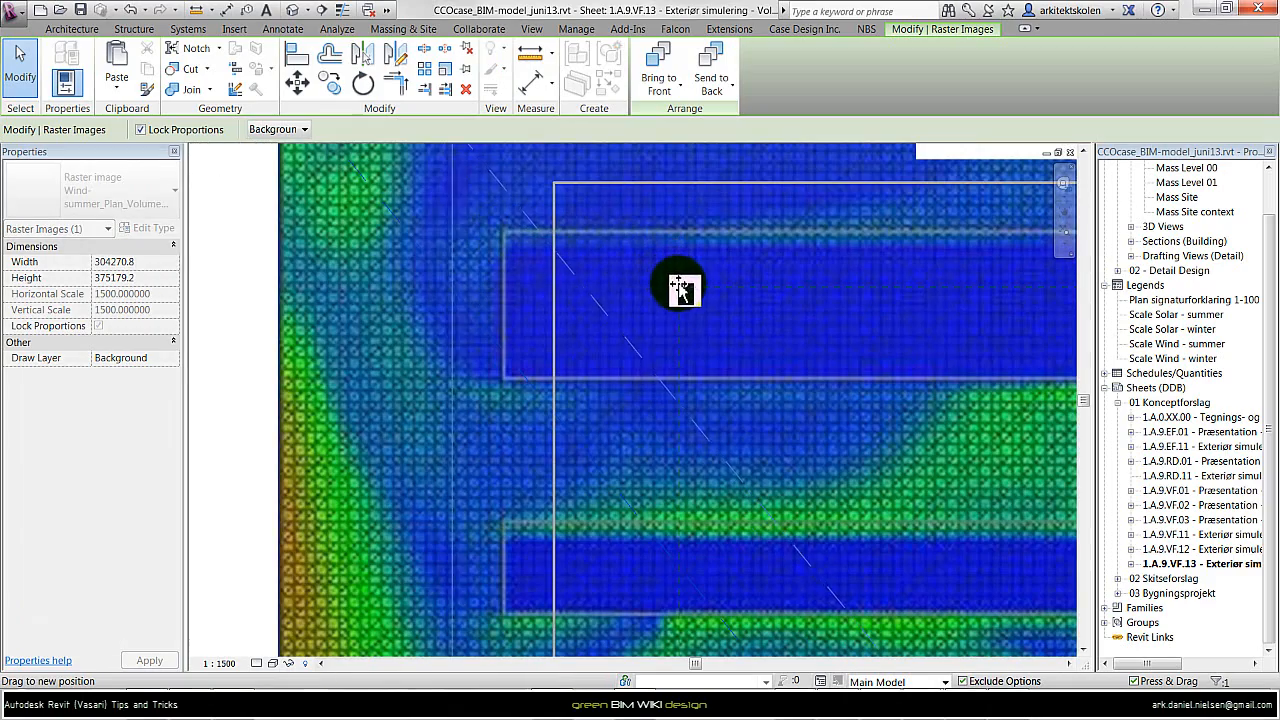
Drag the wind plot into place and scale it so buildings match the site outlines
drag(680, 290, 585, 240)
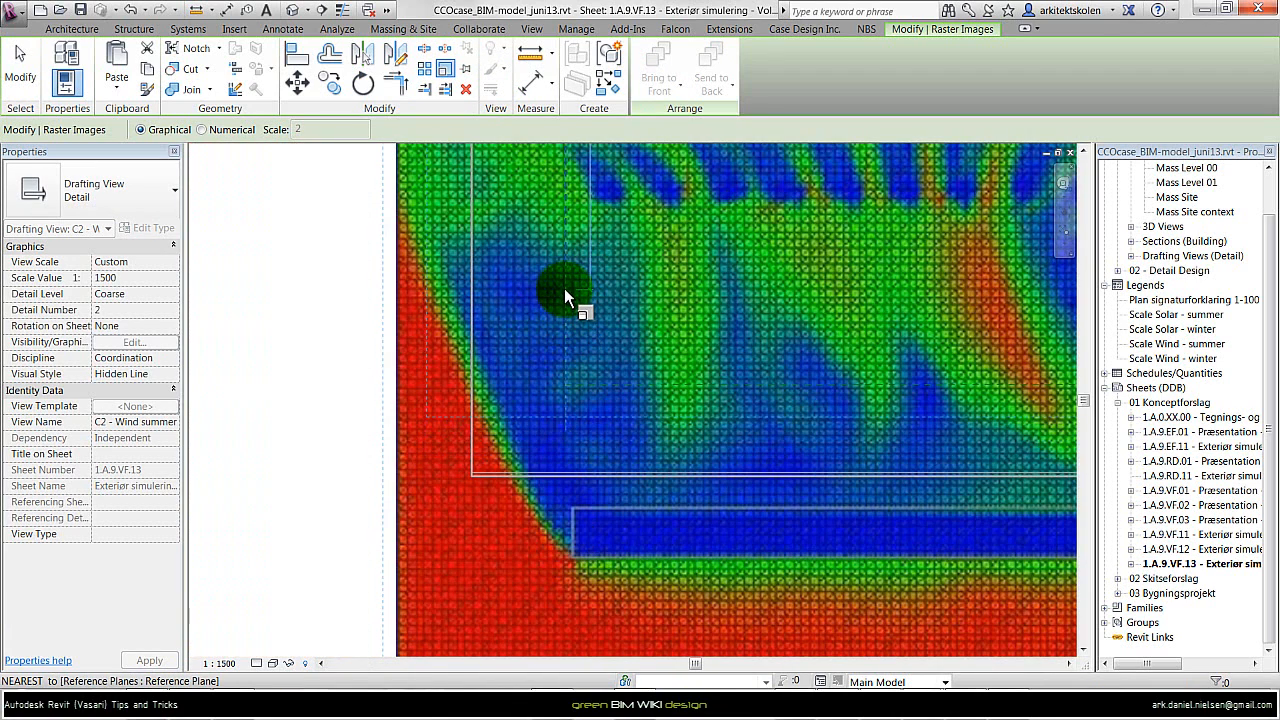
drag(565, 290, 565, 390)
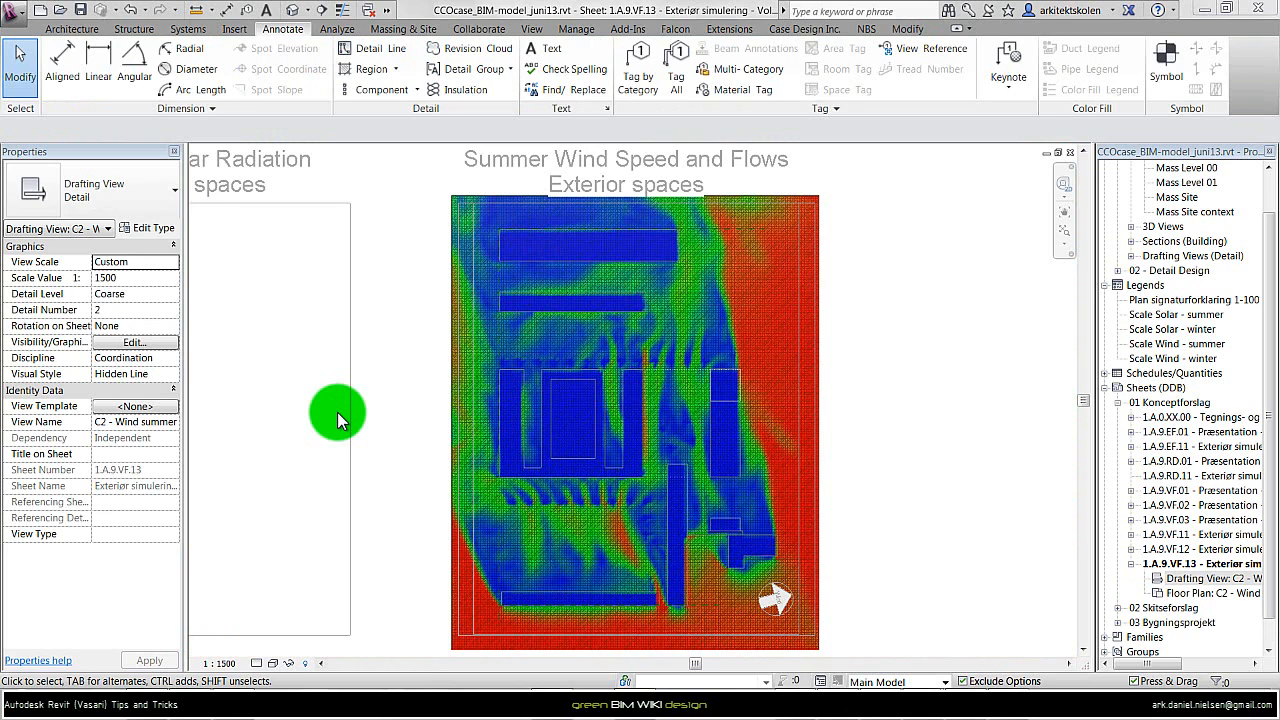
click(368, 68)
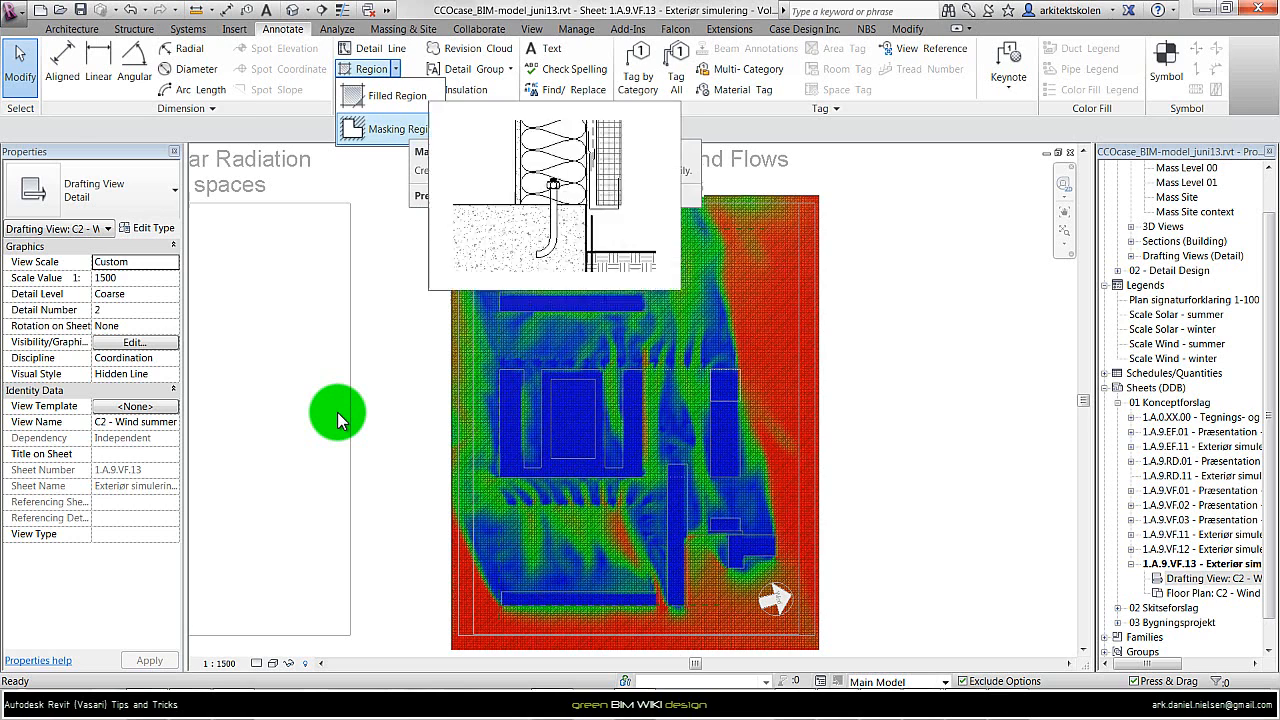
click(392, 128)
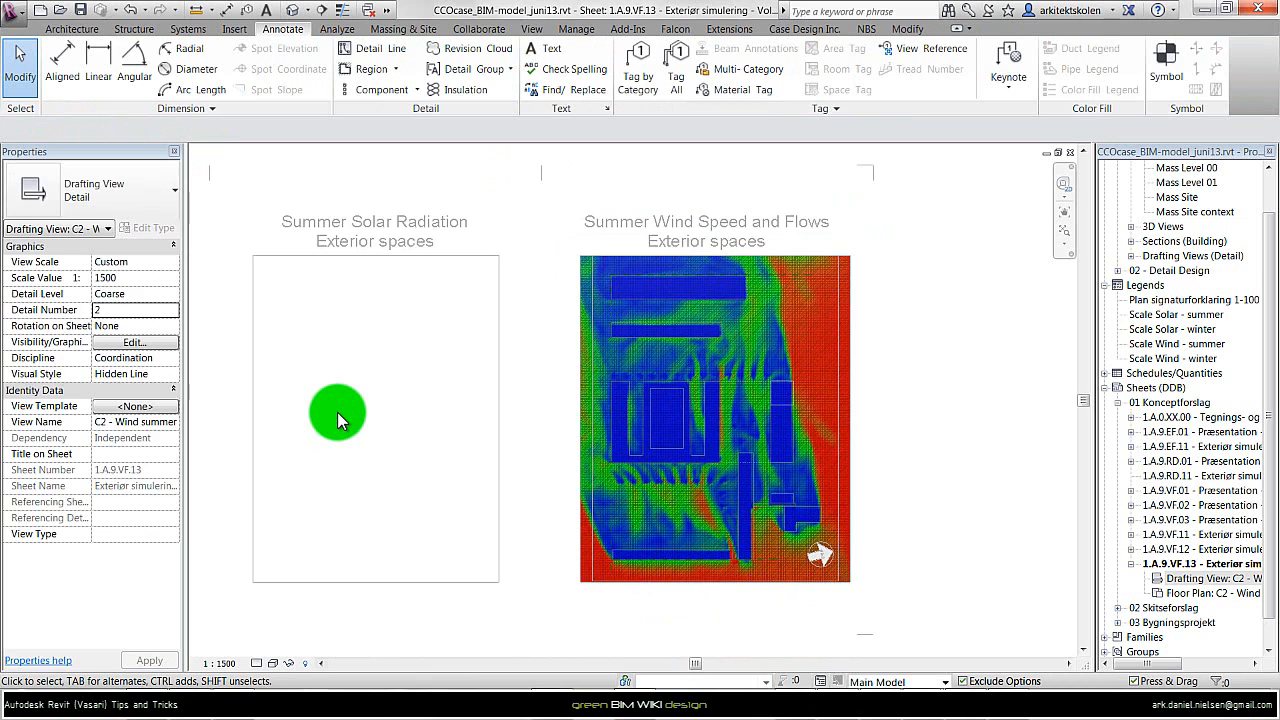
click(710, 415)
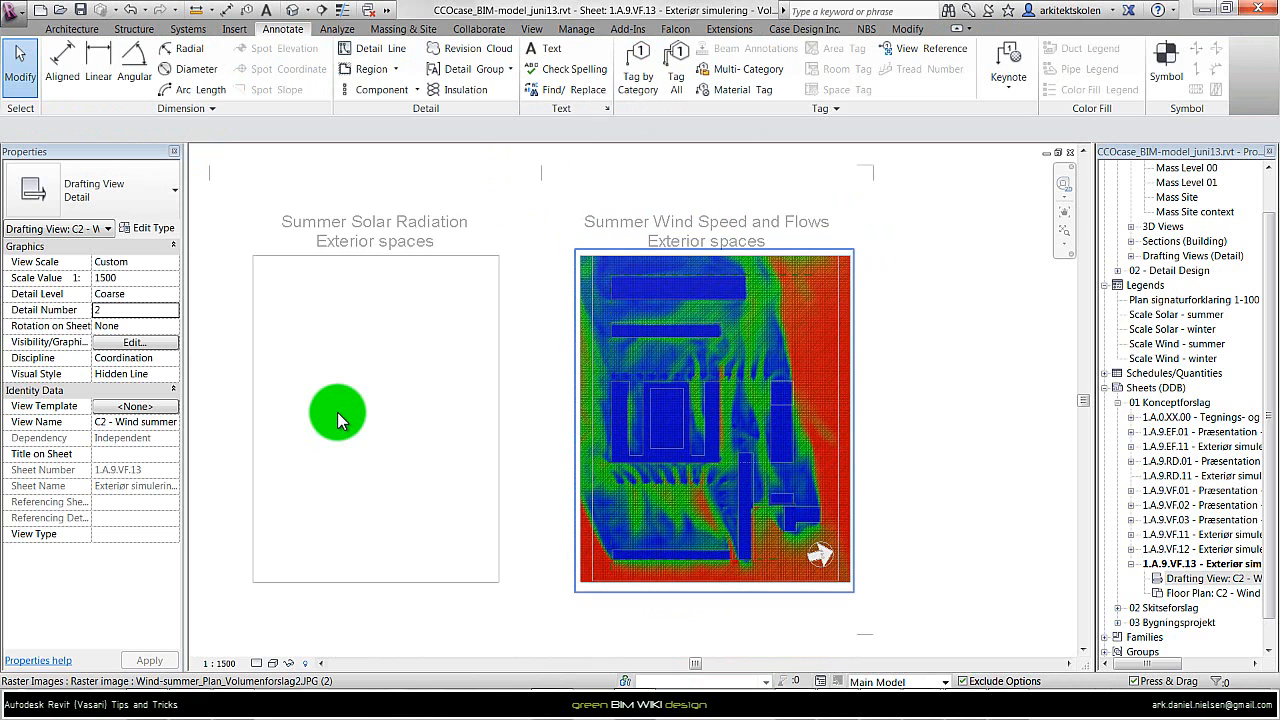
Draw a Transparant filled region over the wind plot, excluding the centre-right building block
click(390, 68)
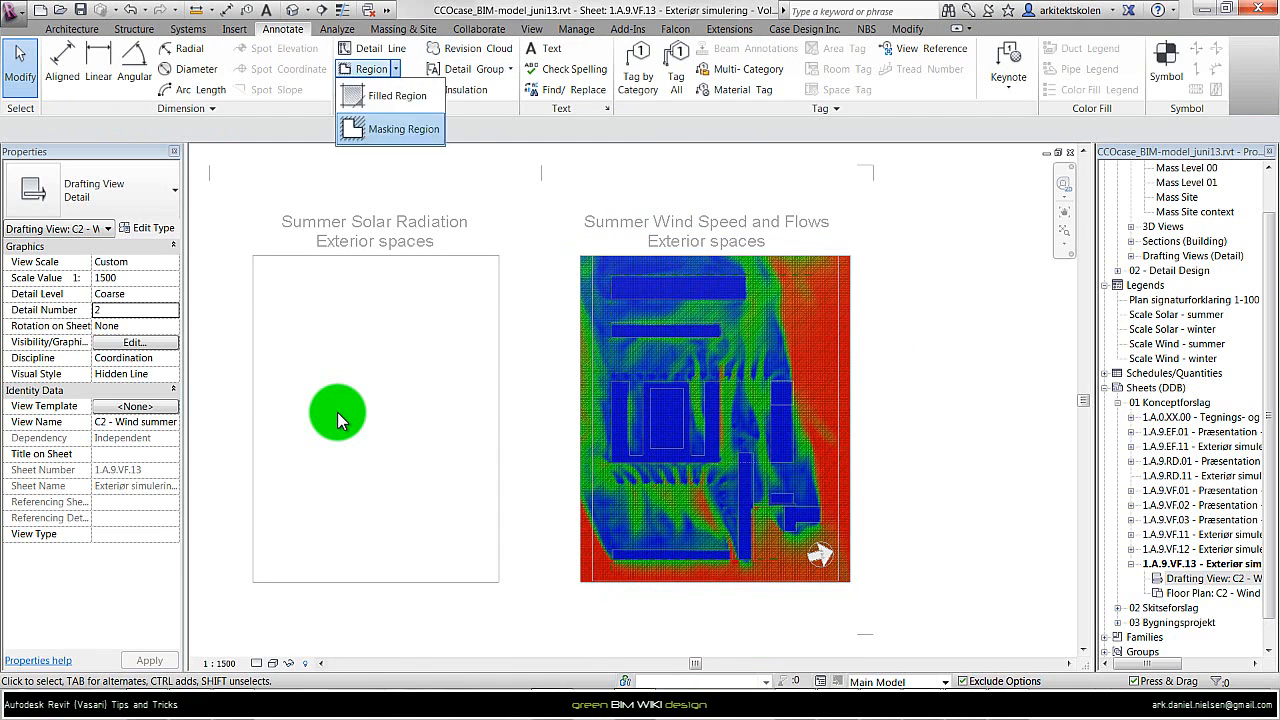
click(394, 95)
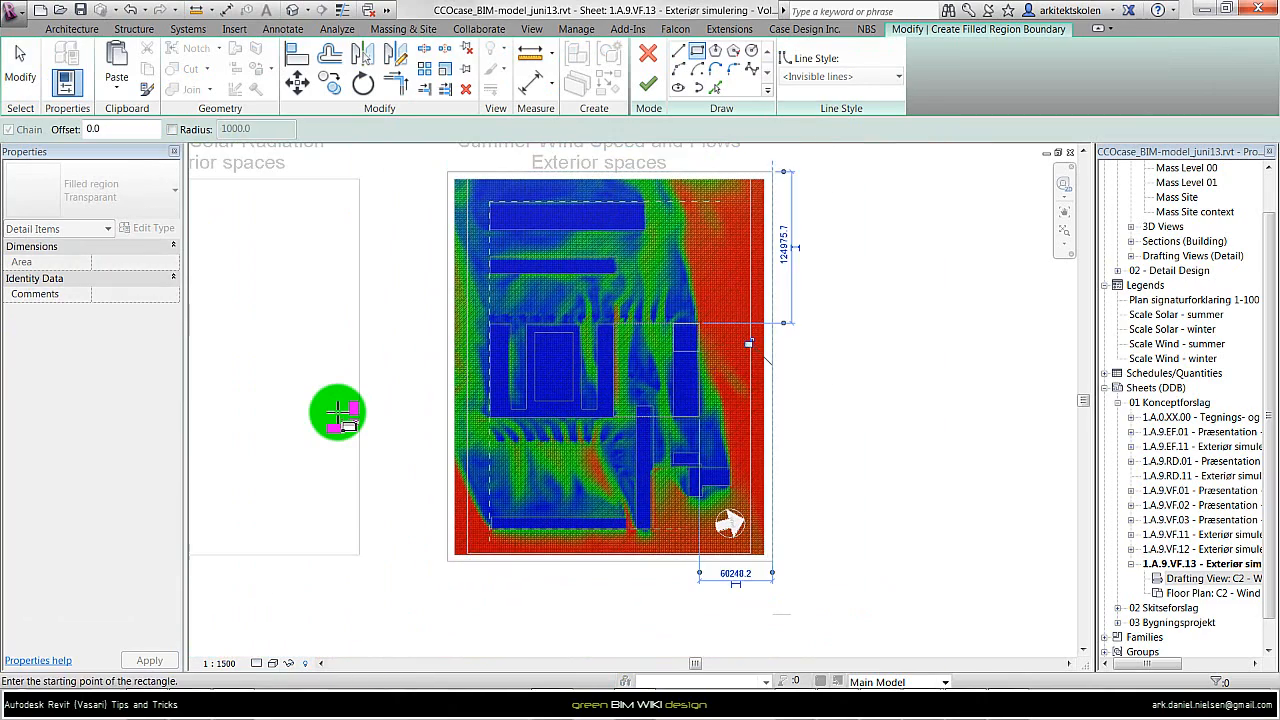
click(172, 190)
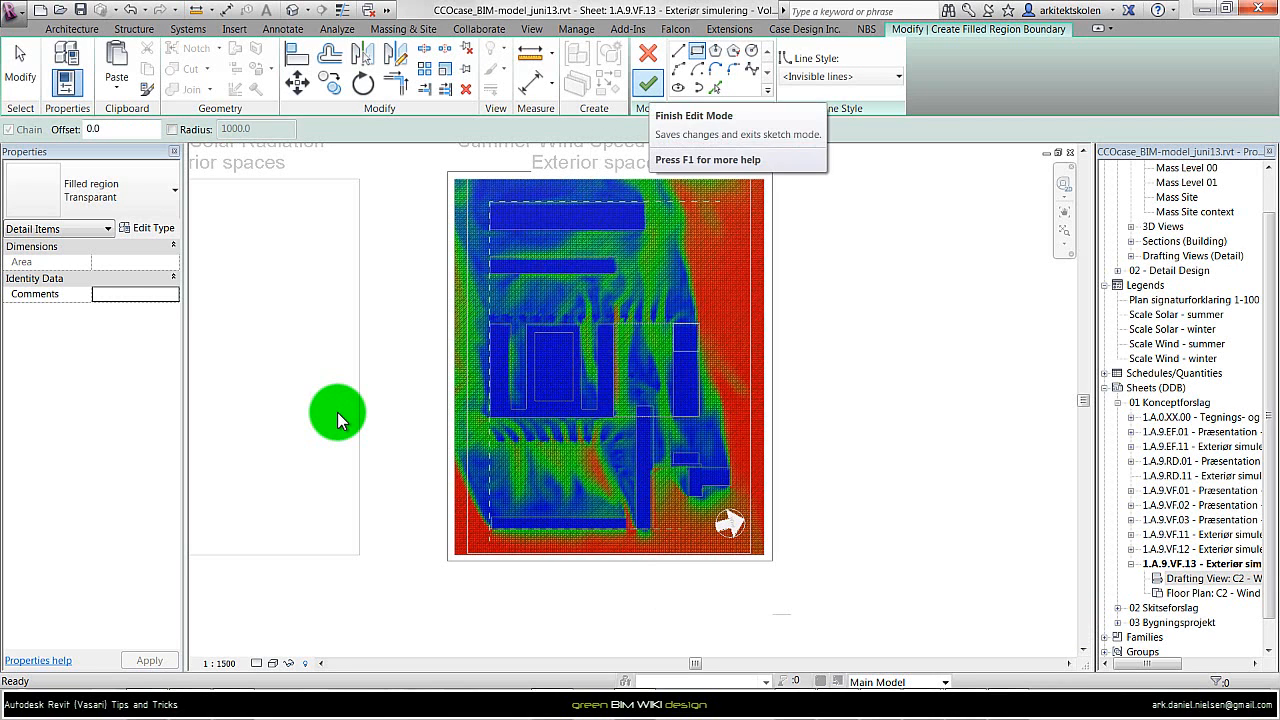
click(650, 78)
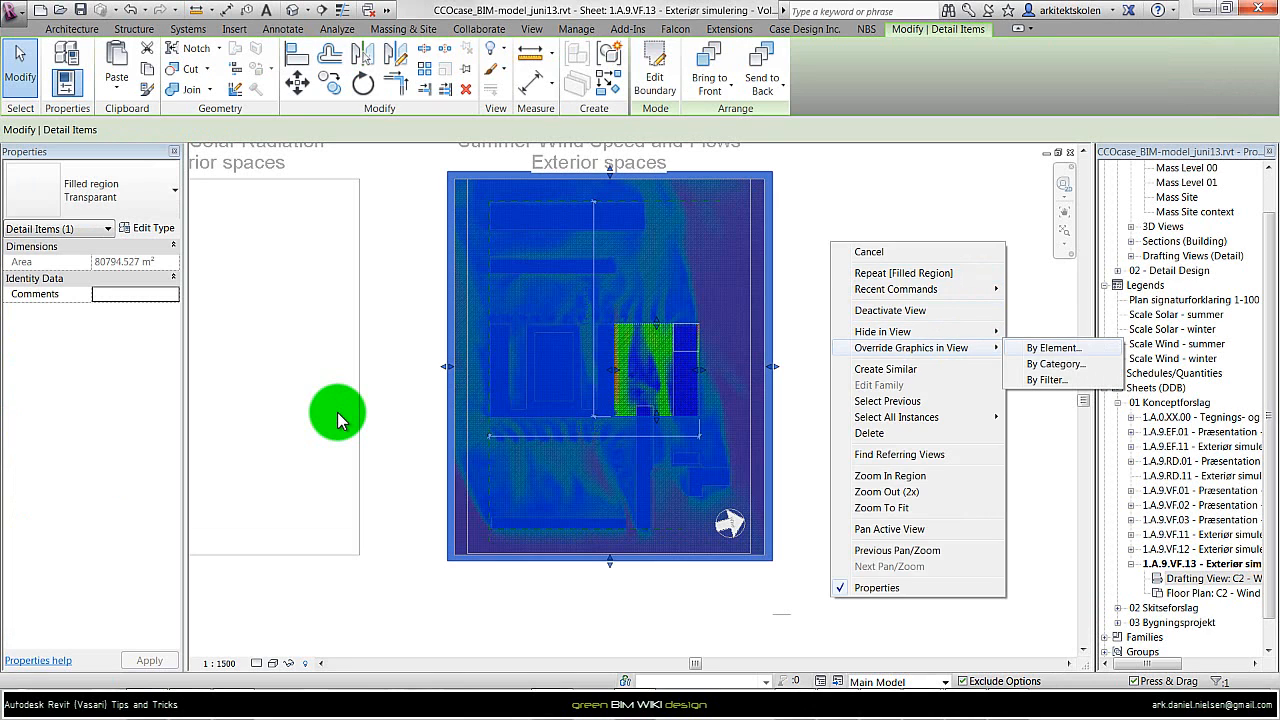
Override the filled region's graphics with surface transparency, then clear the selection
click(1053, 347)
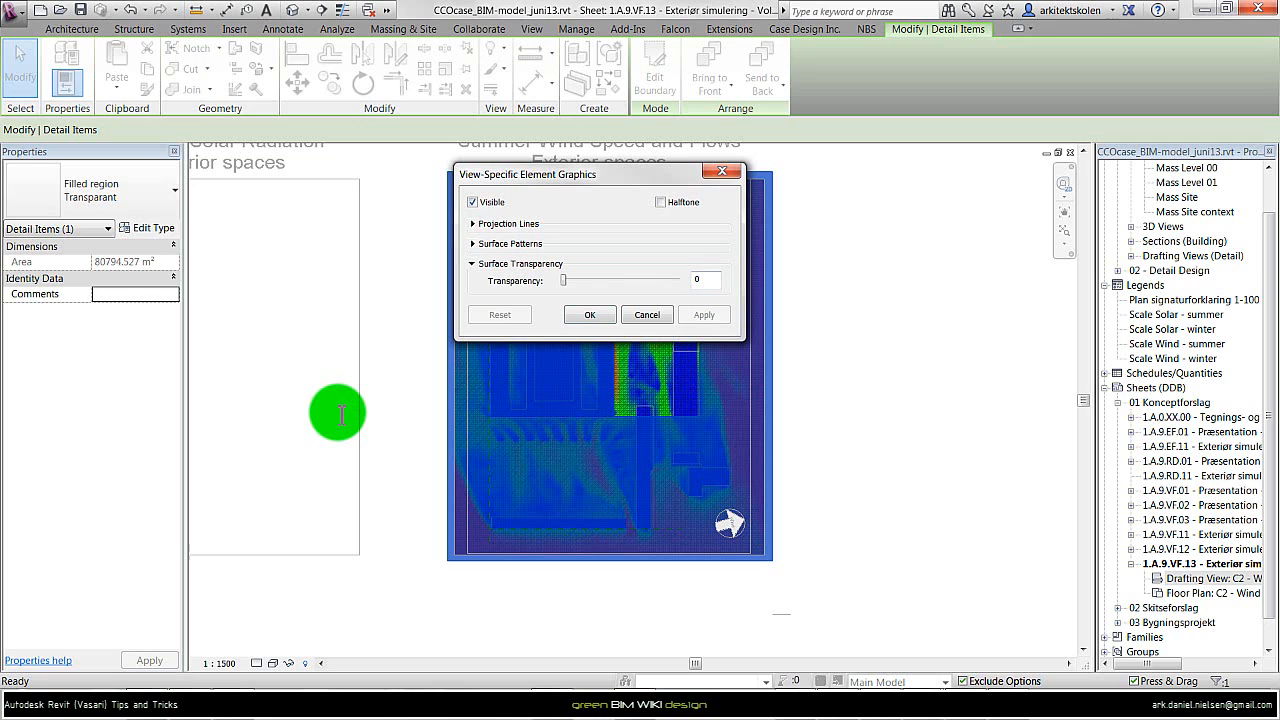
click(589, 314)
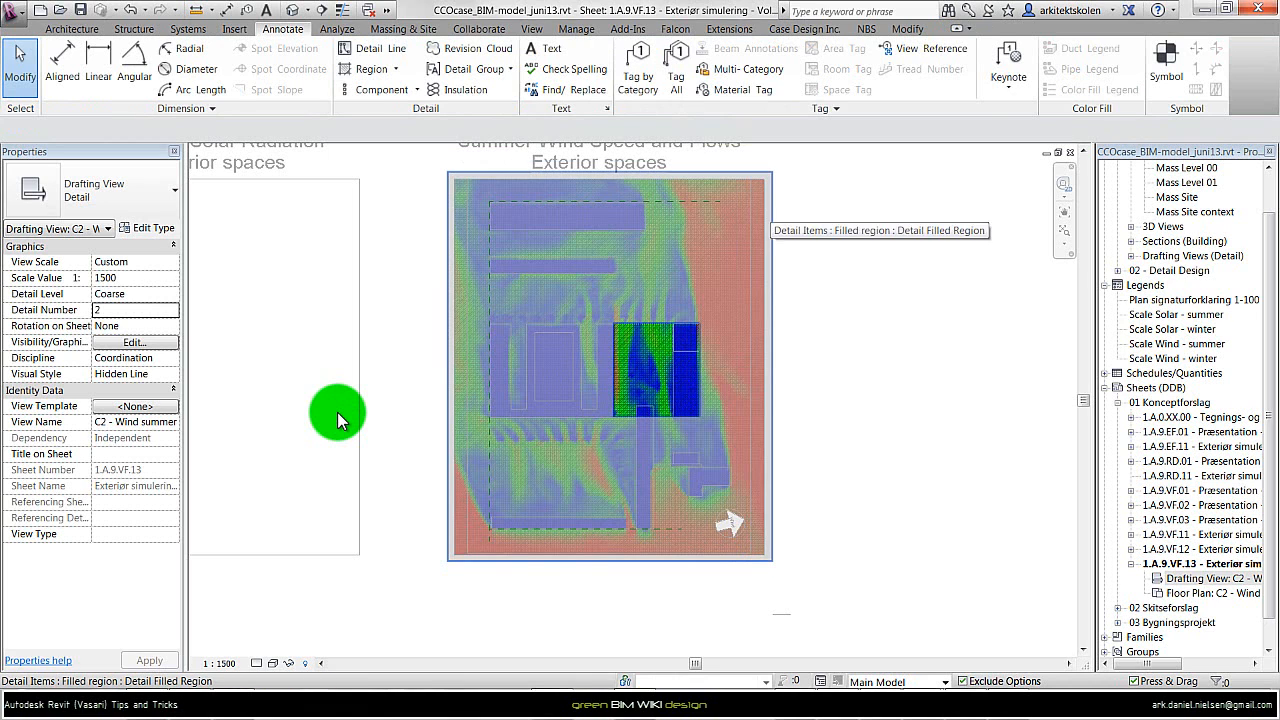
click(610, 365)
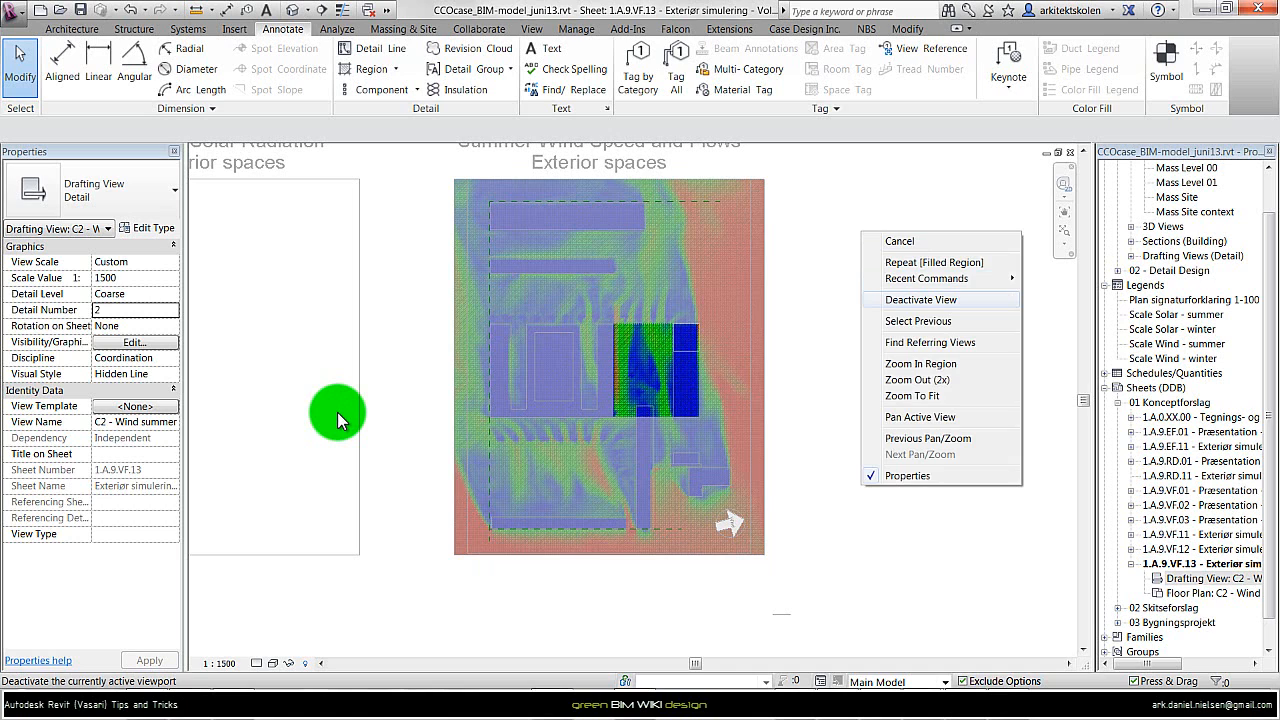
Deactivate the C2 - Wind summer view and select its viewport on sheet 1.A.9.VF.13
click(921, 299)
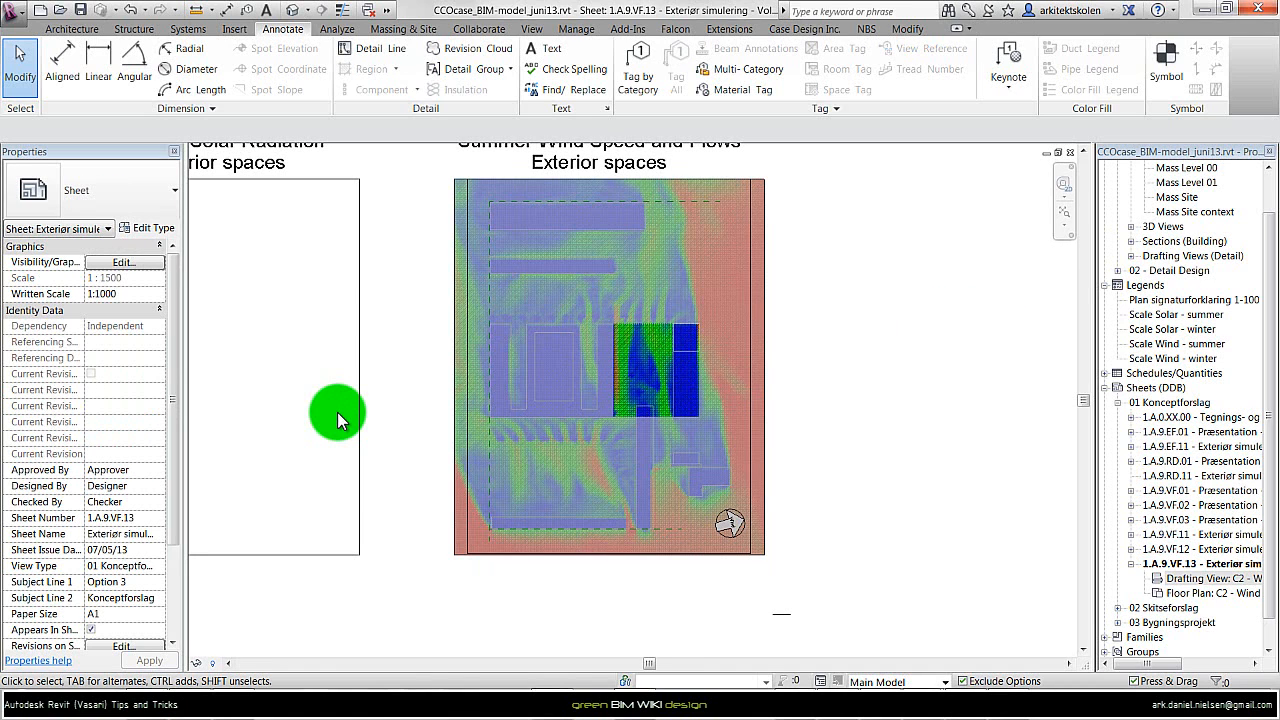
click(610, 370)
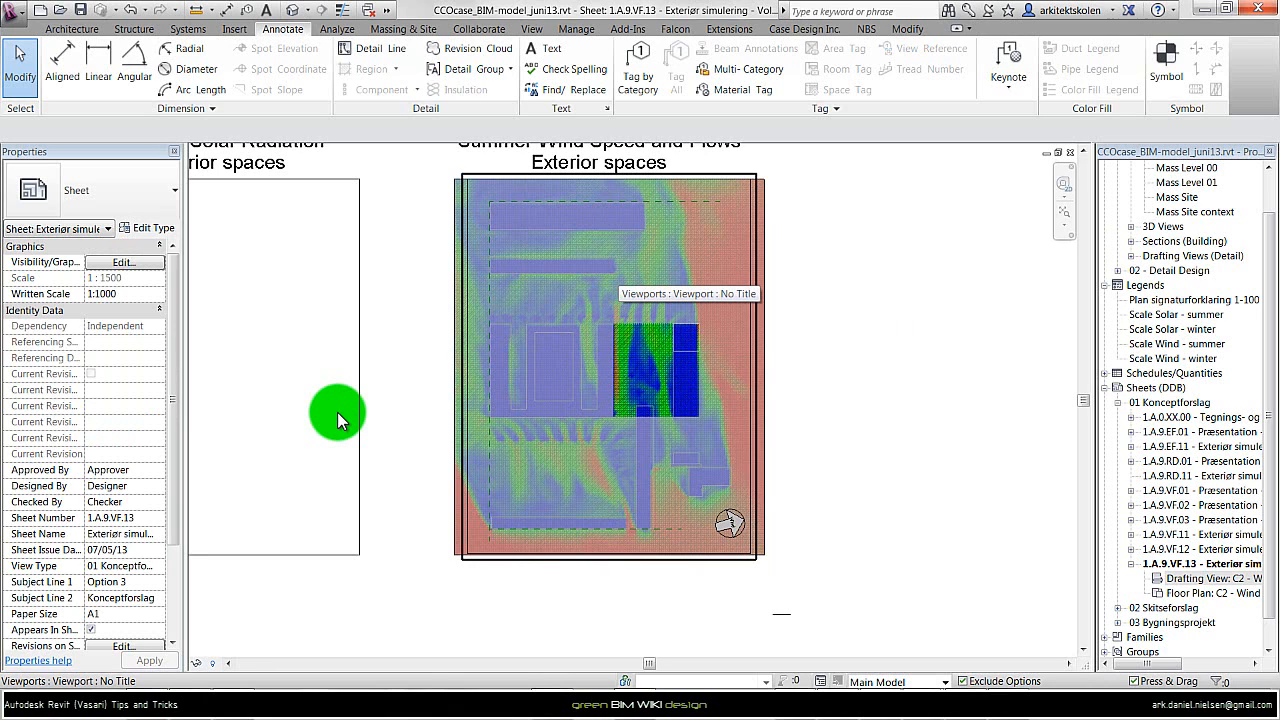
click(608, 370)
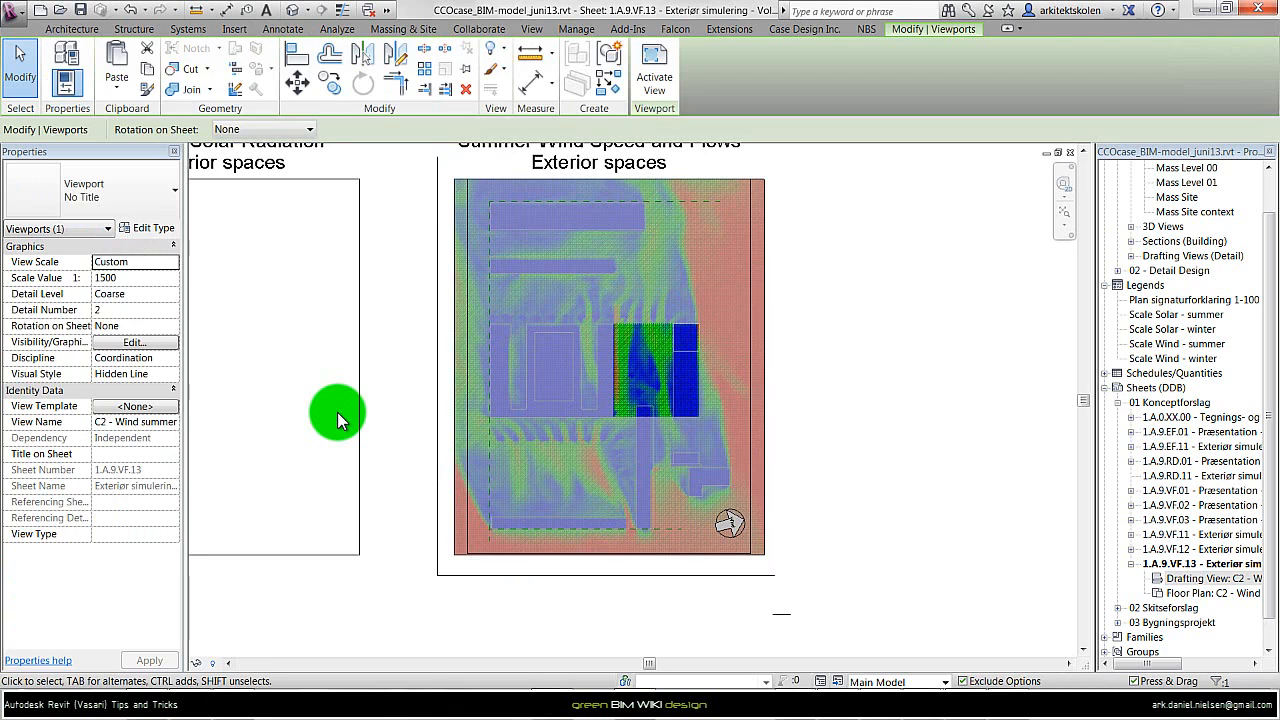